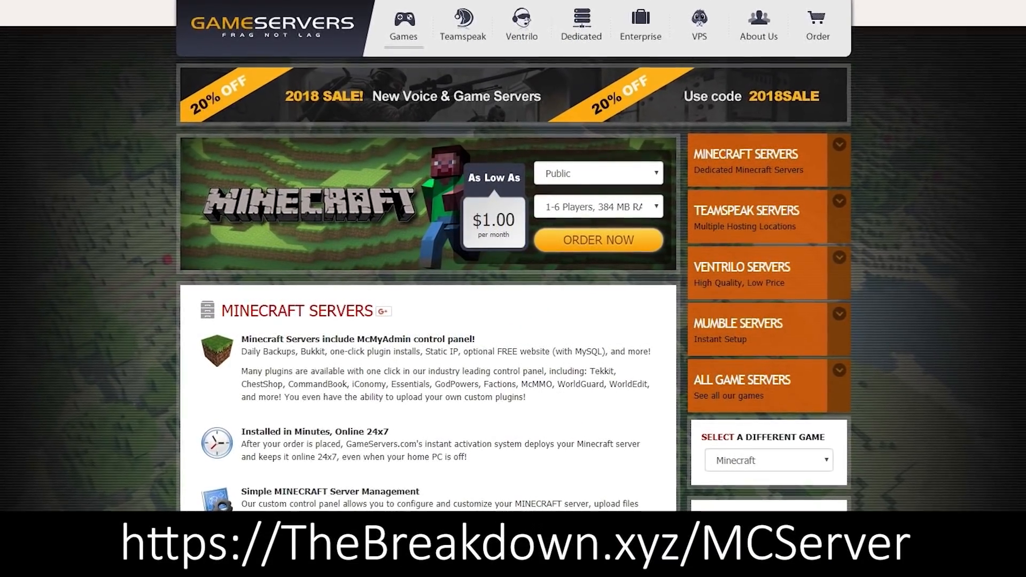
Step: Reach the Download Sildur's Shaders link and go to the forum thread
scroll(down, 3)
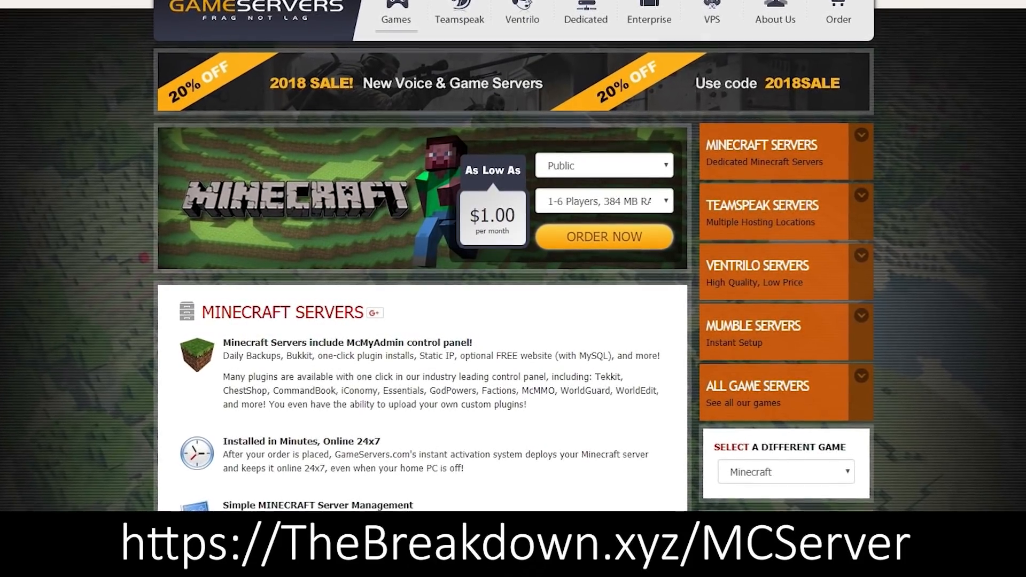
scroll(down, 3)
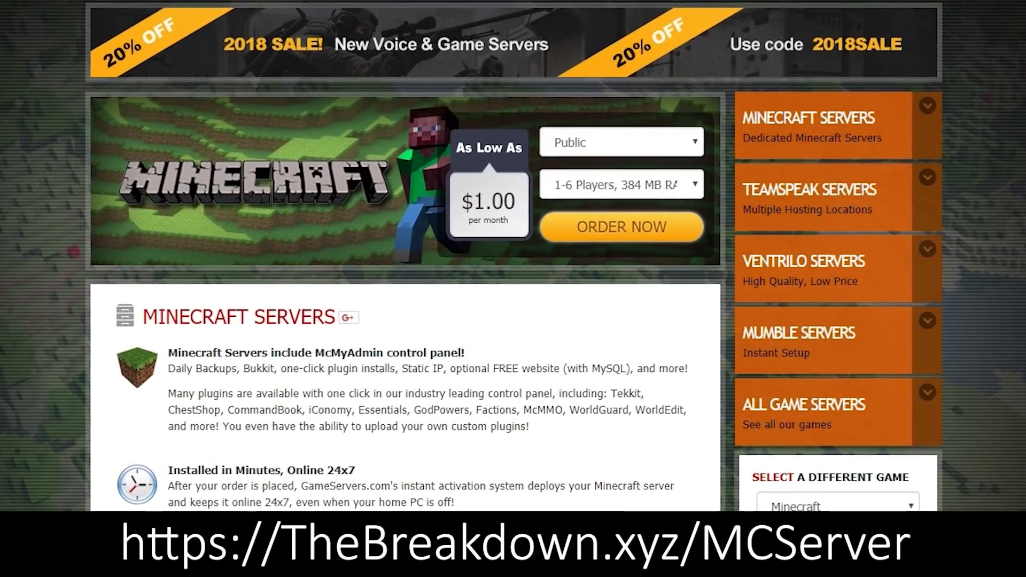
scroll(down, 3)
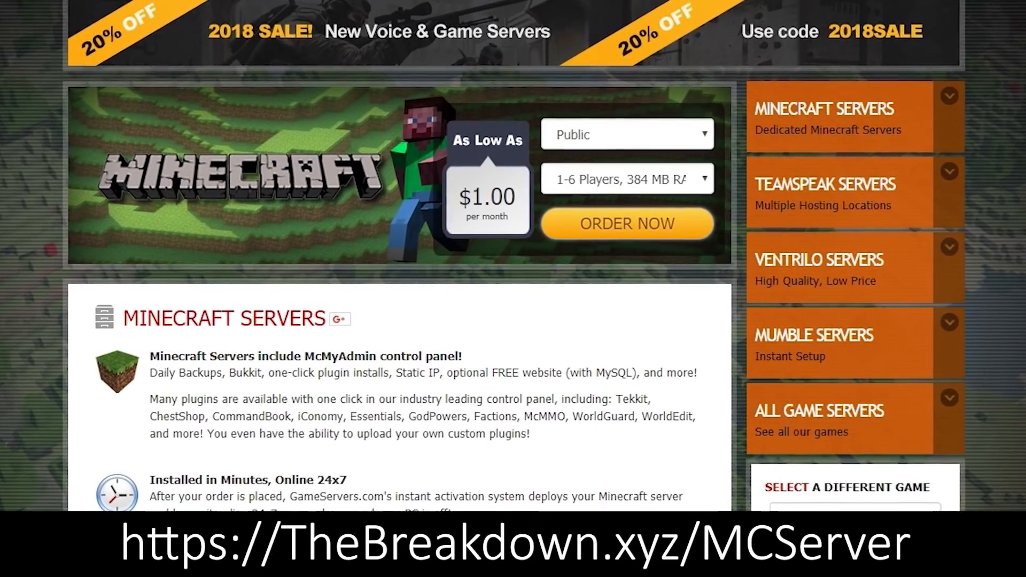
scroll(down, 3)
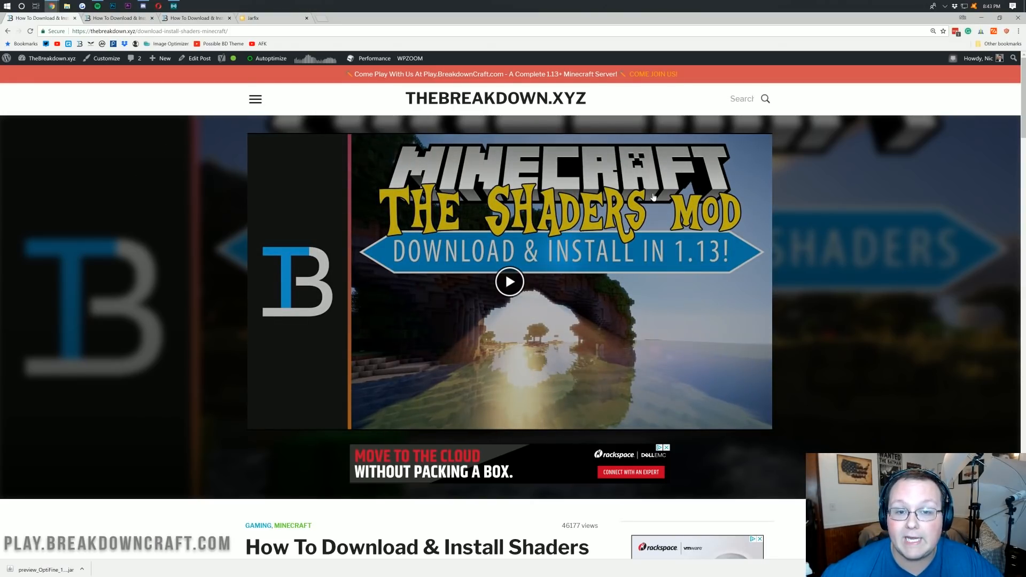
scroll(down, 3)
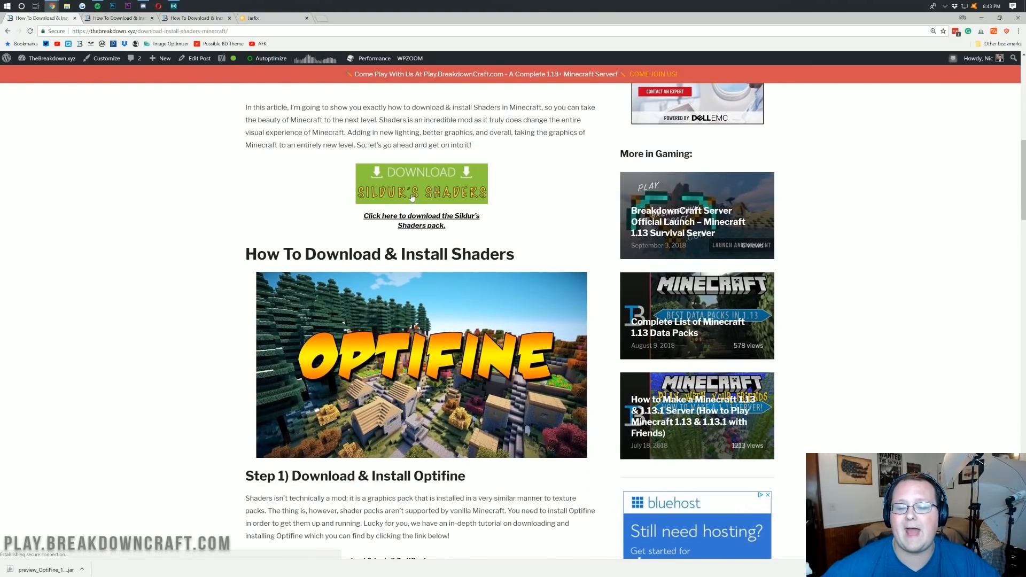
click(421, 182)
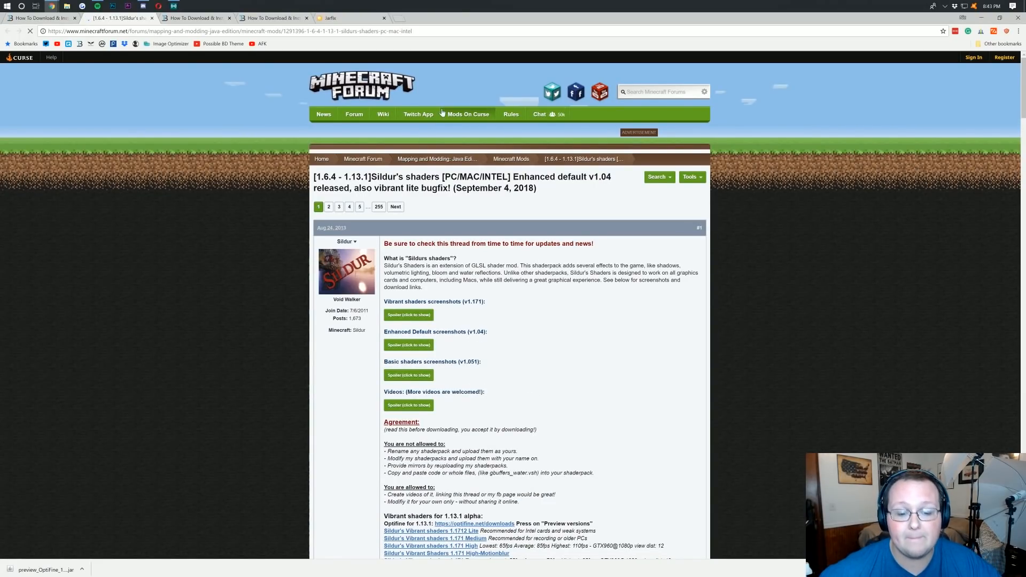
Step: Scroll the thread down to the Vibrant shaders for 1.13.1 alpha links
scroll(down, 3)
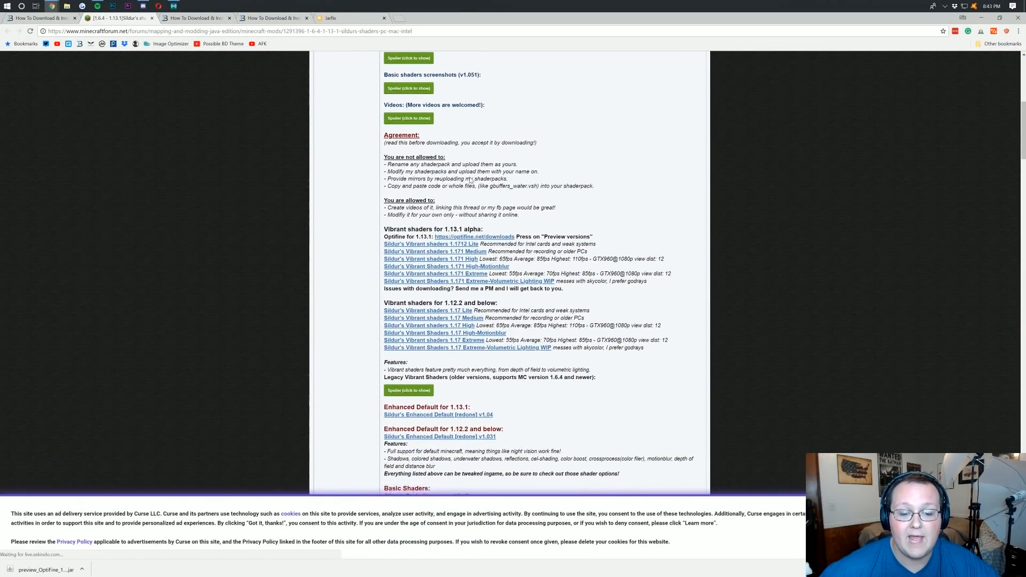
scroll(down, 3)
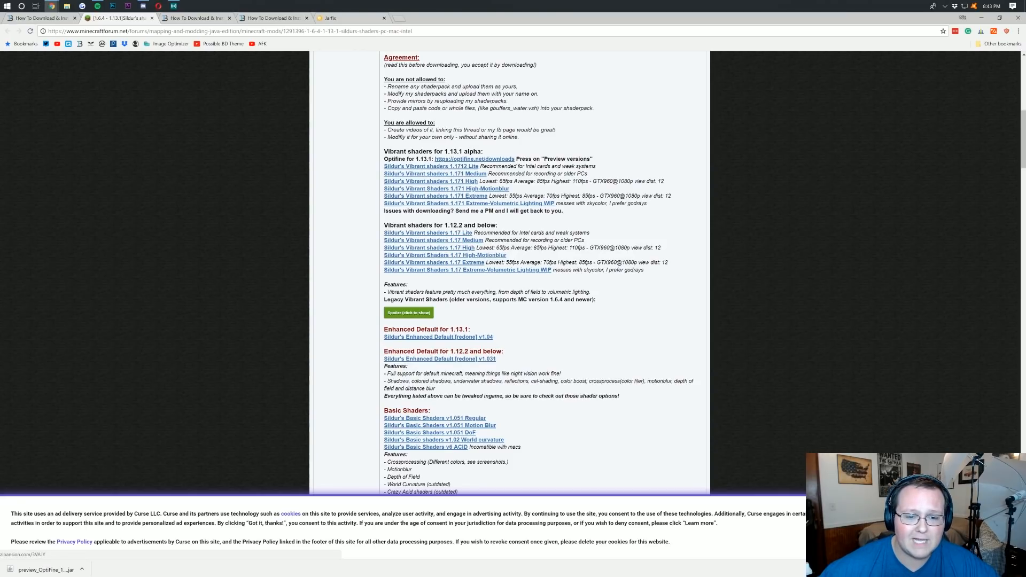
mouse_move(474, 159)
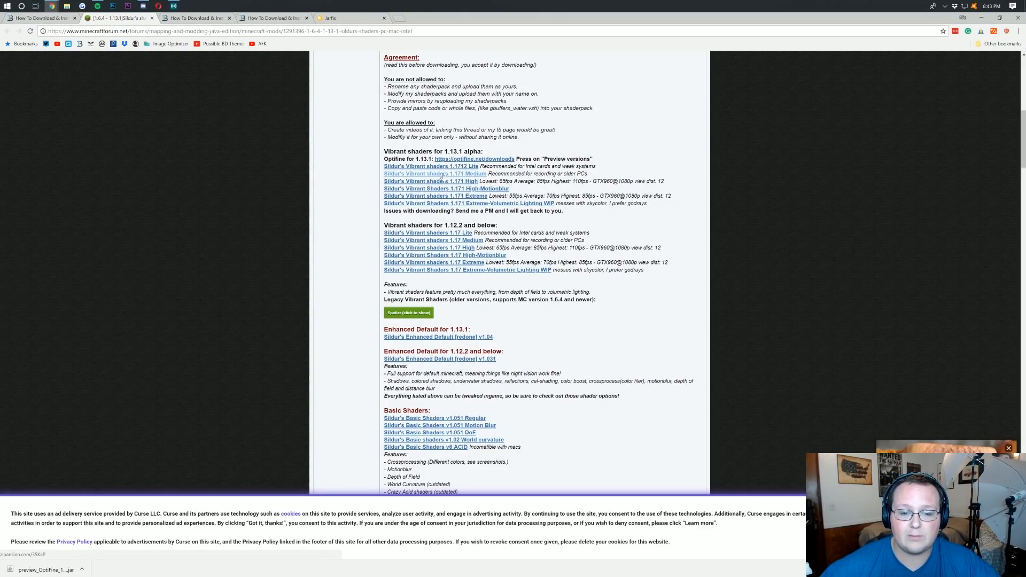
Step: Download the Medium Vibrant shaders archive from MediaFire, closing the advert pop-up on the way
click(435, 173)
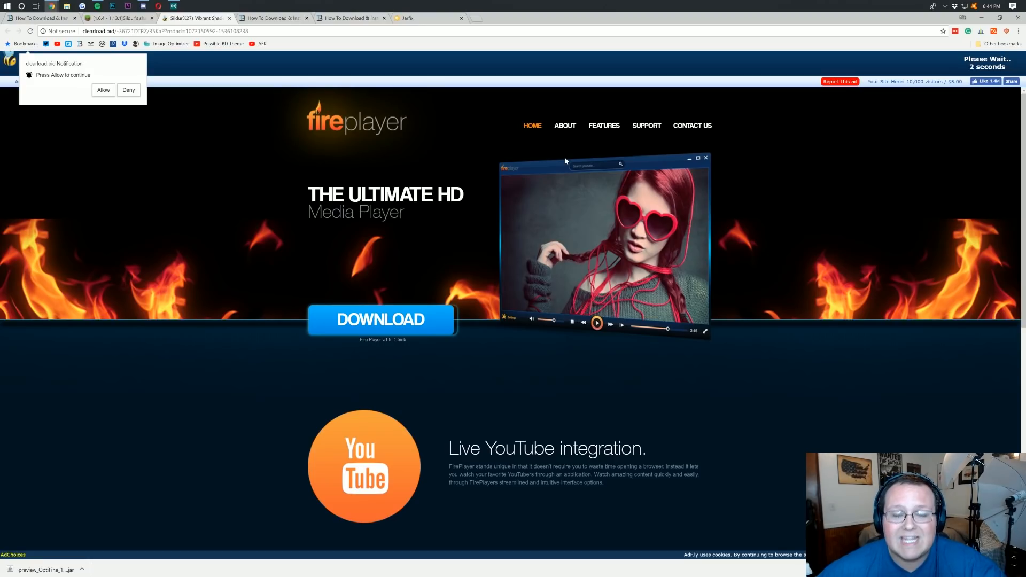
mouse_move(795, 102)
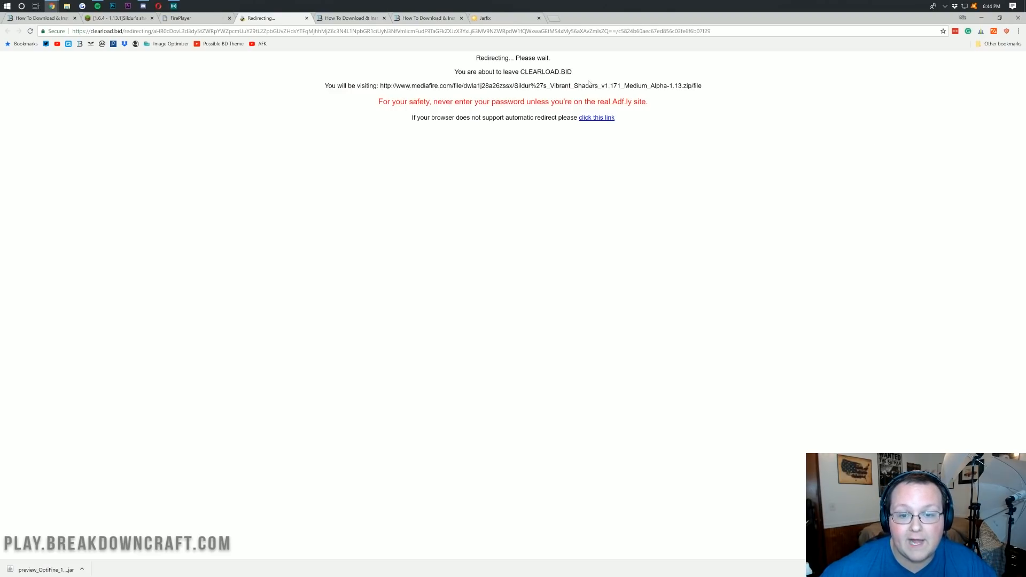
click(596, 117)
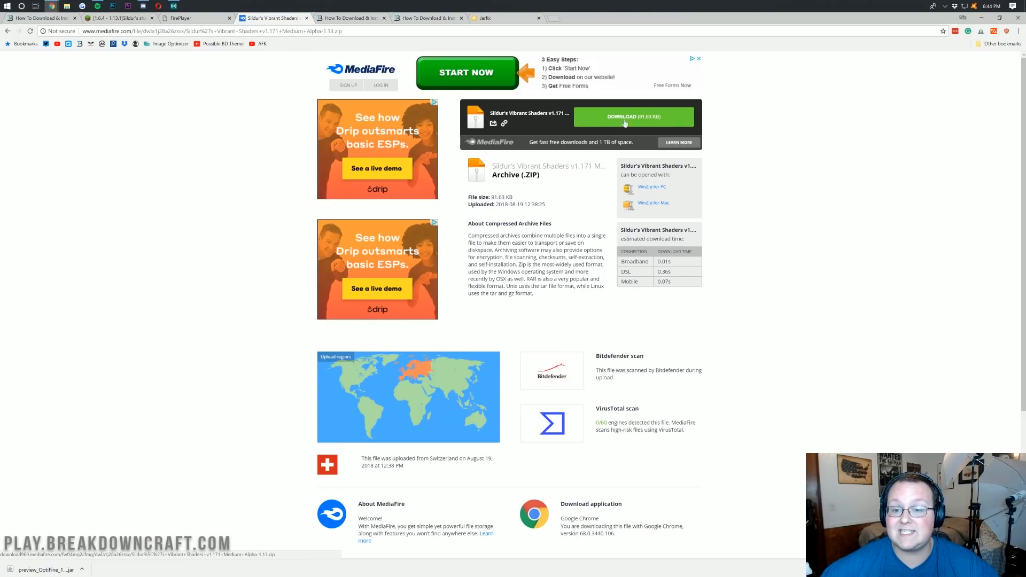
click(632, 116)
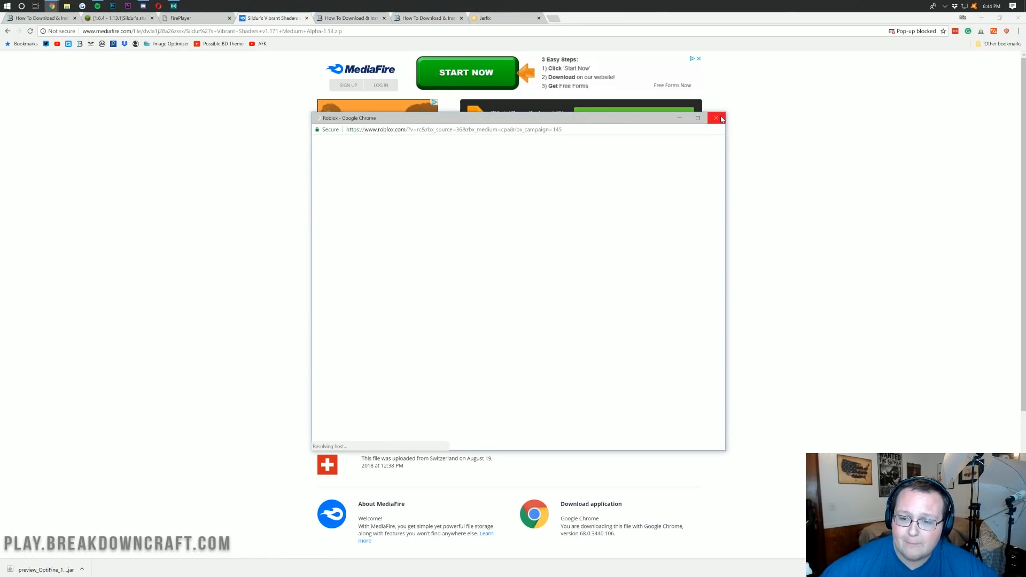
click(715, 117)
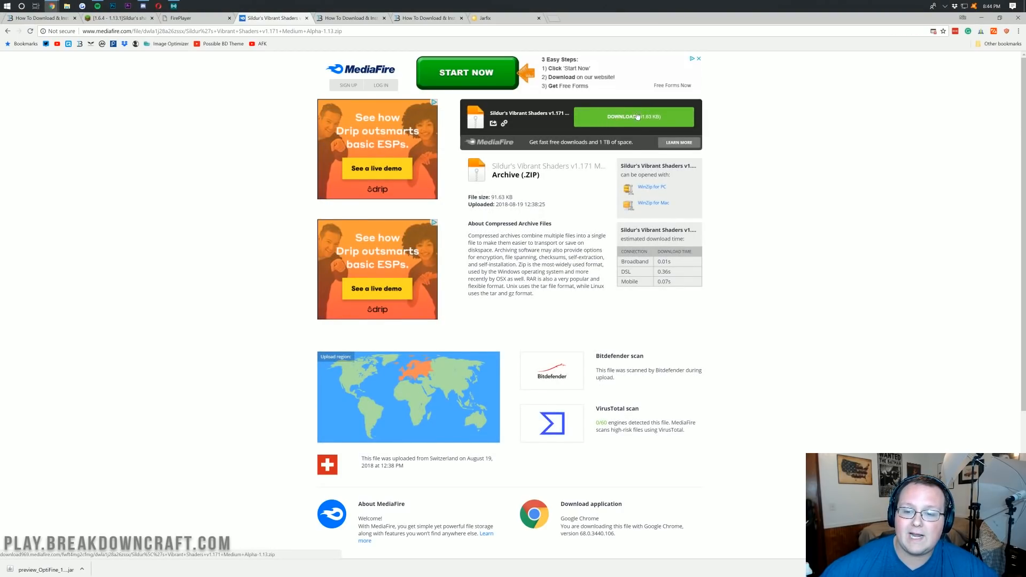
click(633, 117)
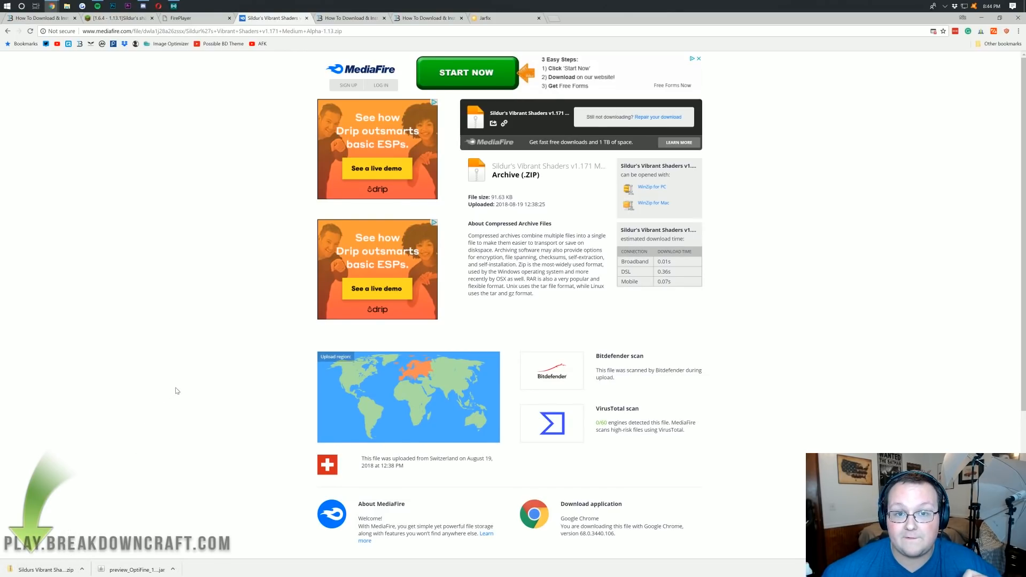
mouse_move(351, 18)
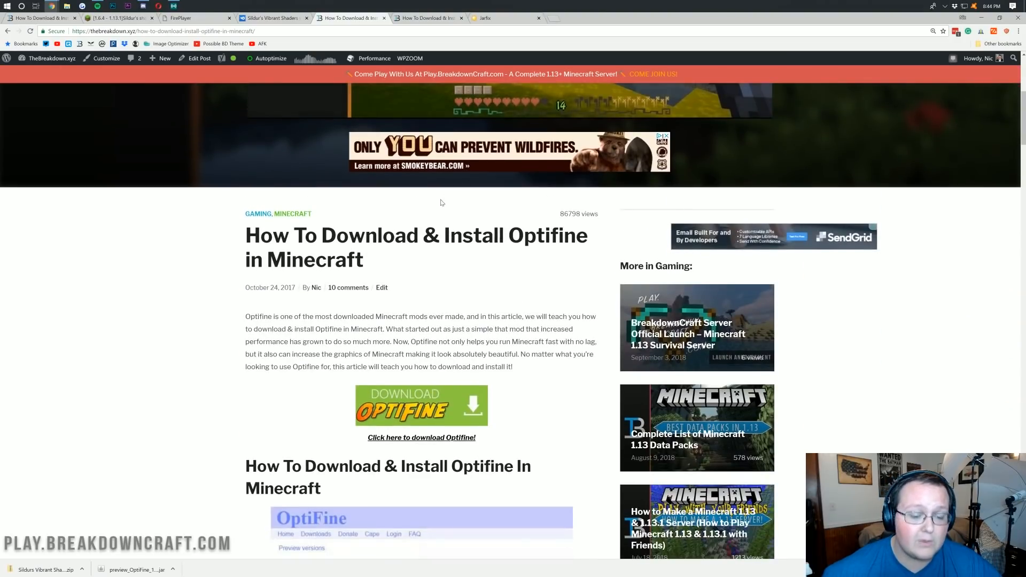
Step: Go to the OptiFine downloads page from the article link
scroll(down, 3)
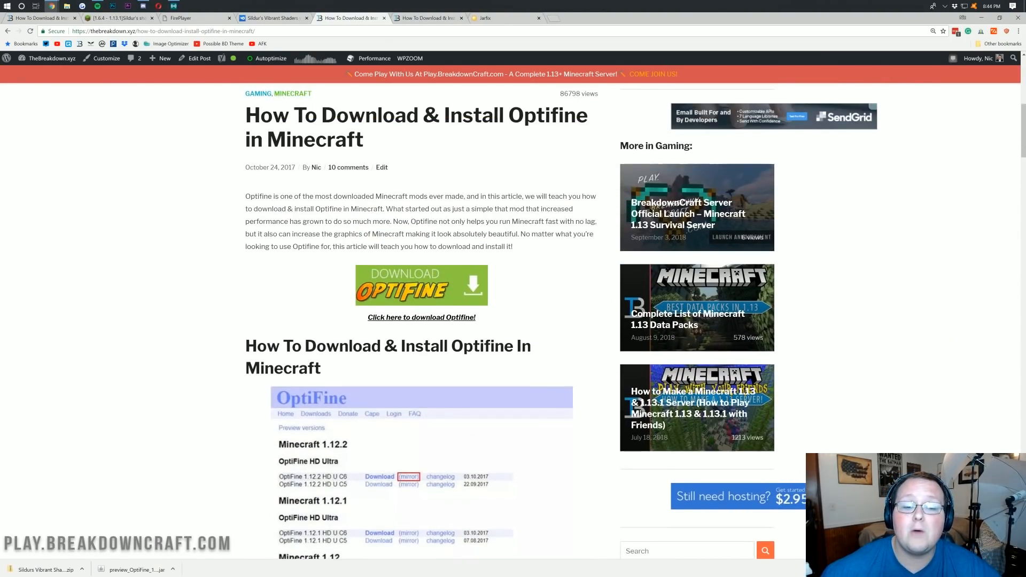
scroll(down, 3)
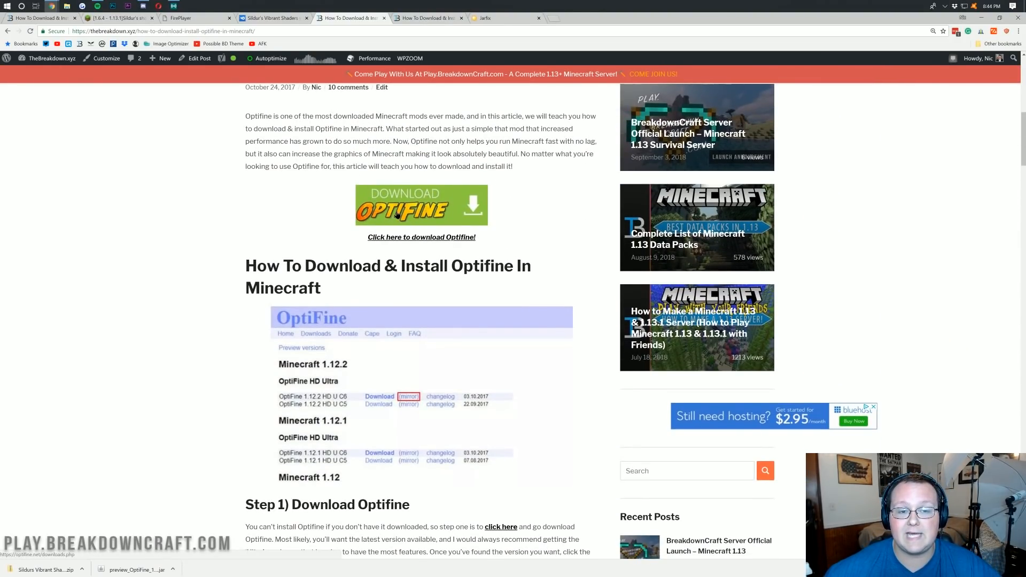
click(421, 204)
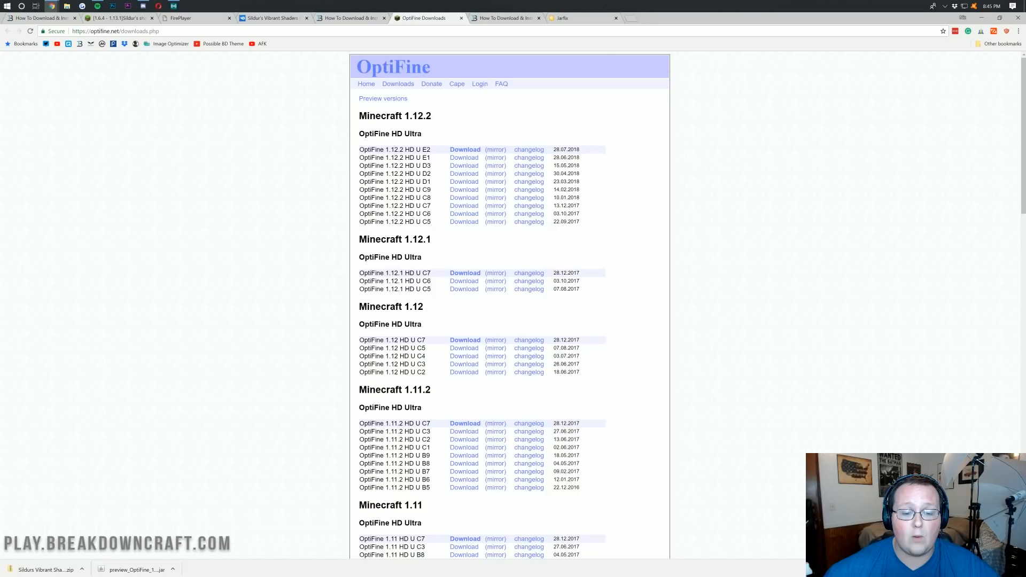
Step: Show preview versions and take the mirror download for OptiFine 1.13.1 HD U E3 beta5
scroll(down, 3)
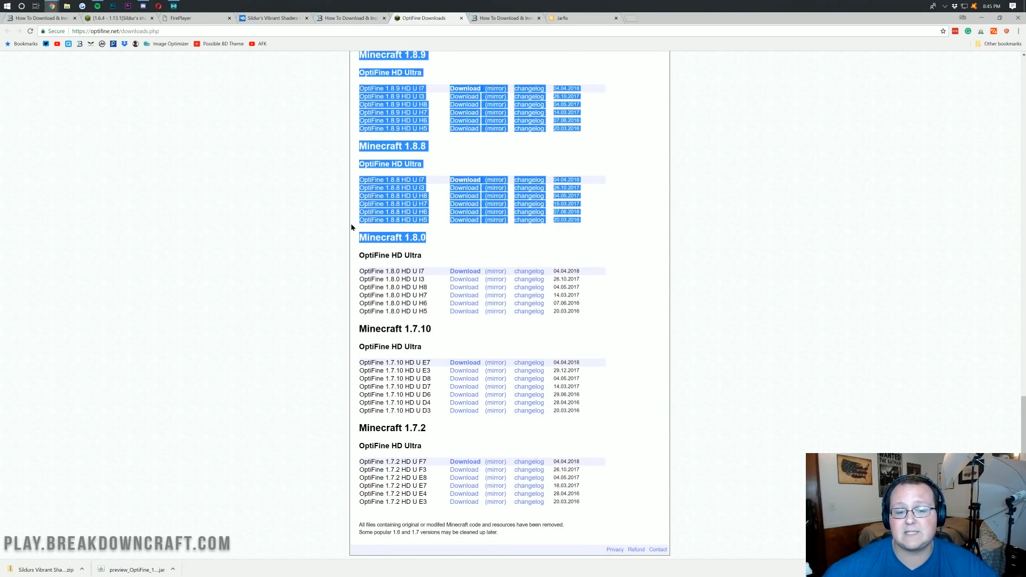
scroll(up, 3)
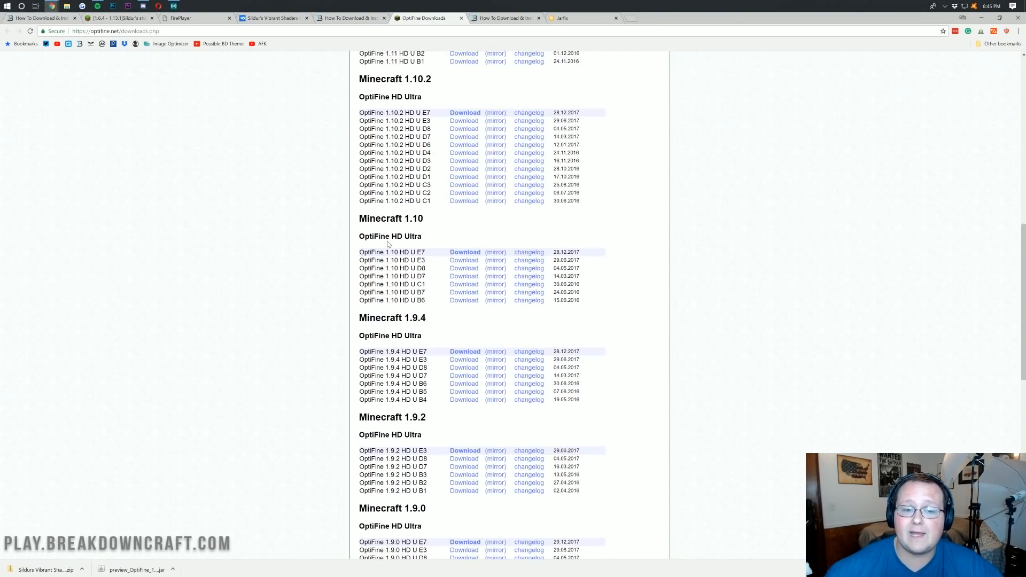
scroll(up, 3)
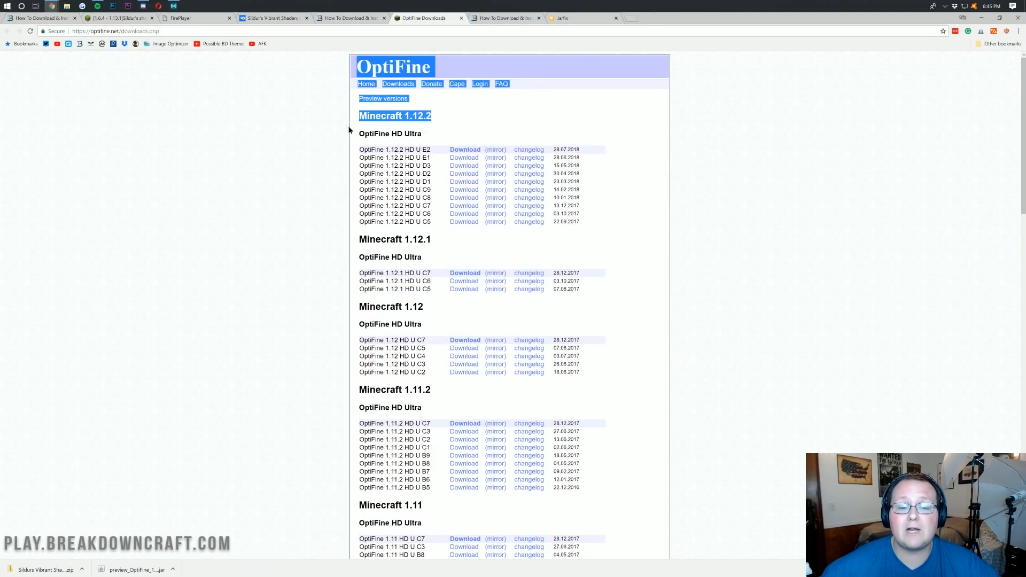
scroll(down, 3)
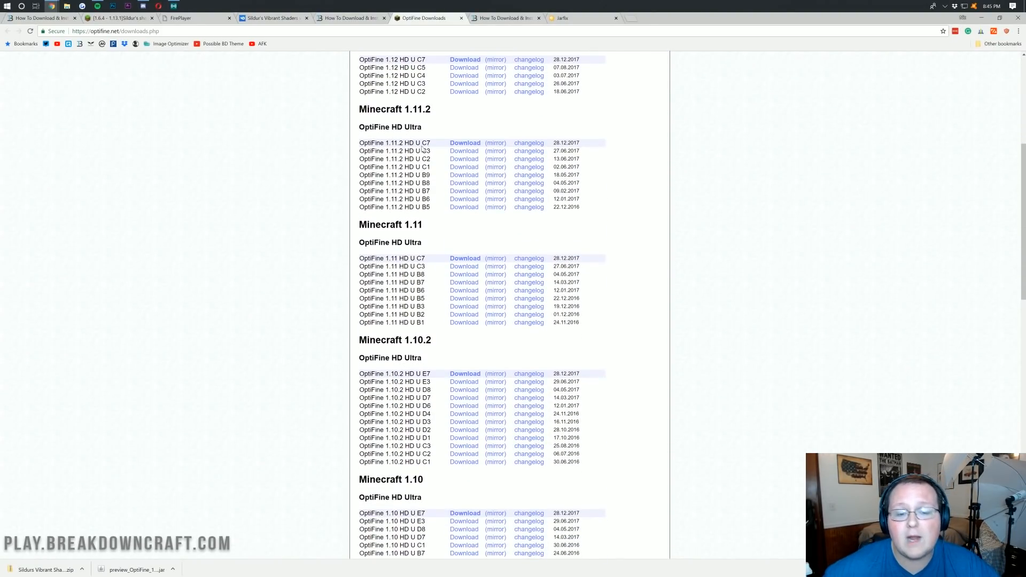
scroll(up, 3)
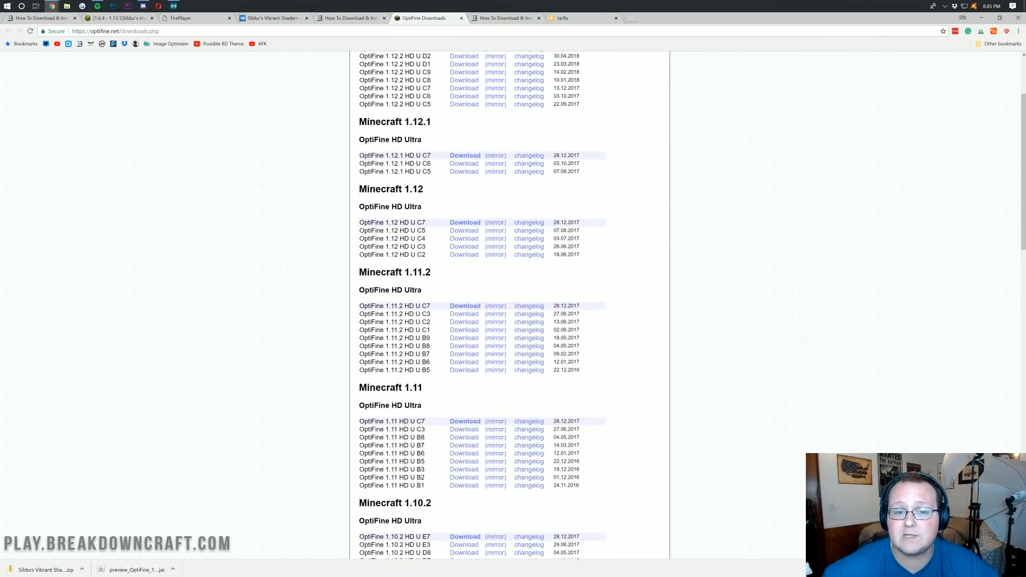
scroll(up, 3)
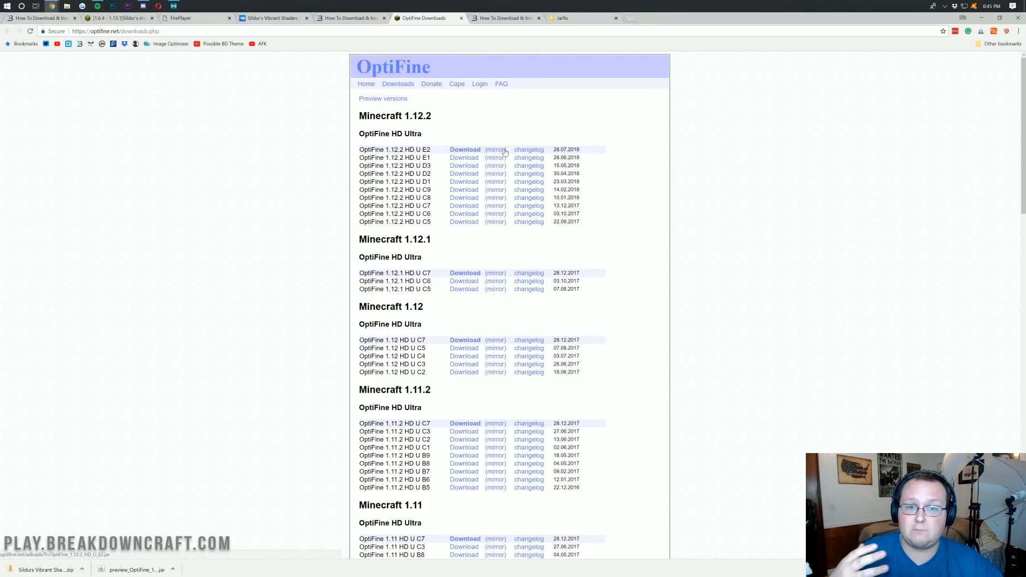
mouse_move(436, 126)
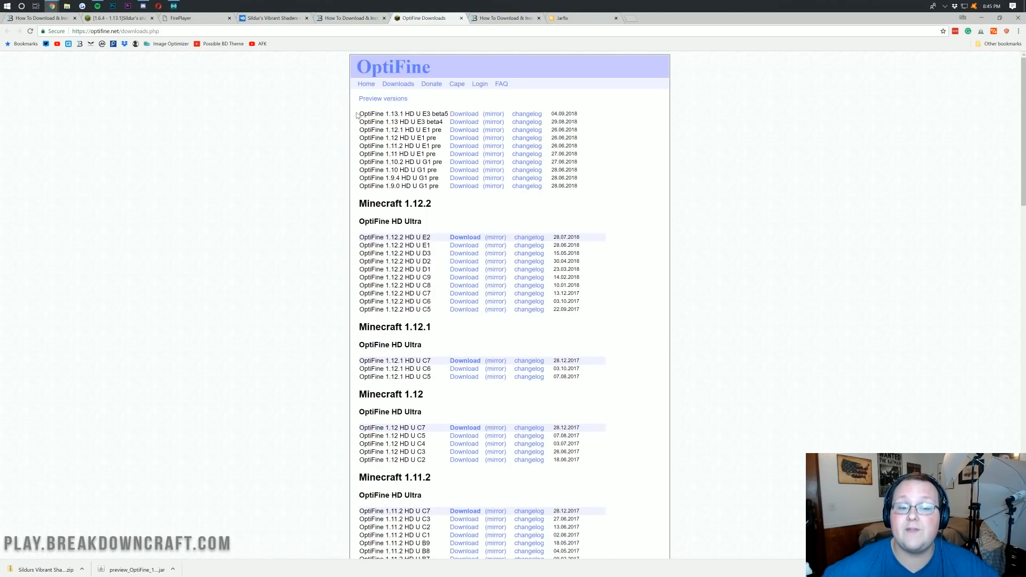
mouse_move(439, 111)
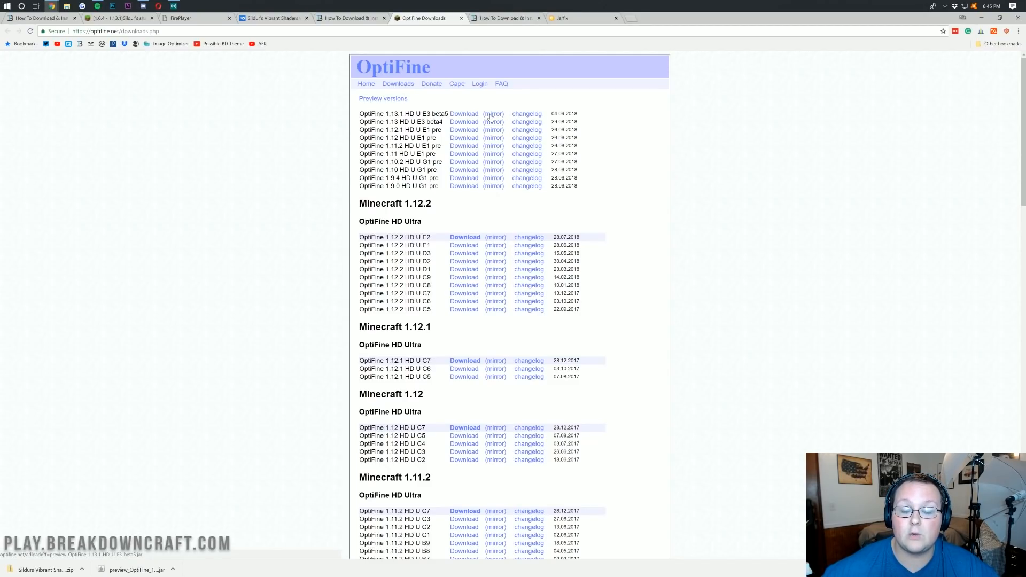
click(463, 113)
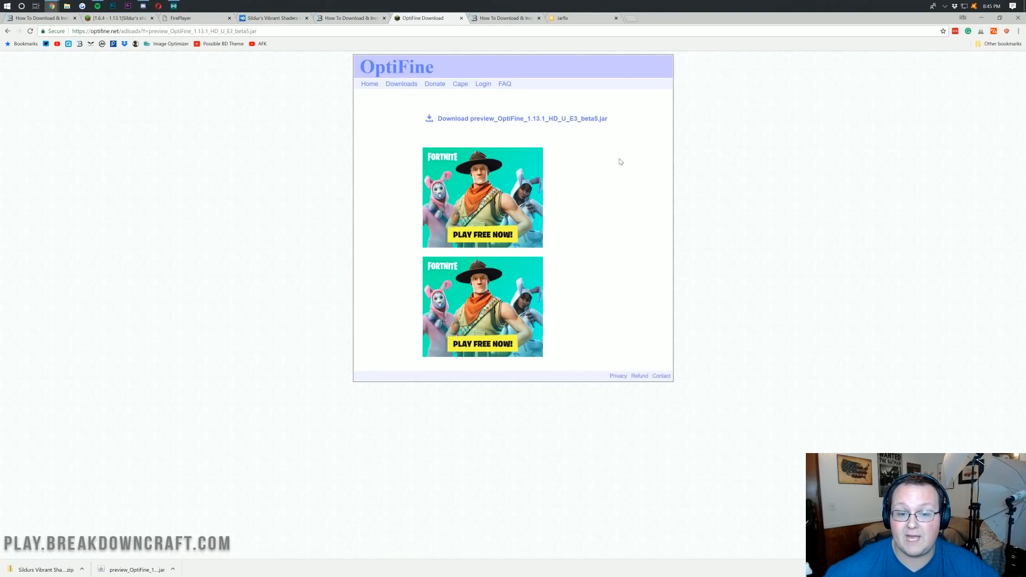
mouse_move(624, 261)
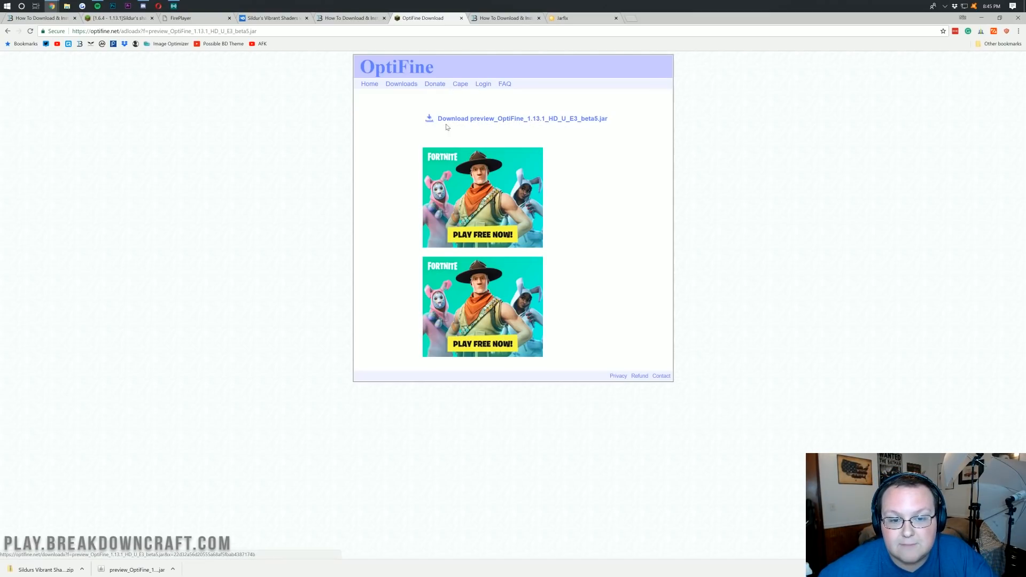
Step: Download the preview OptiFine 1.13.1 jar and keep it despite Chrome's warning
click(522, 119)
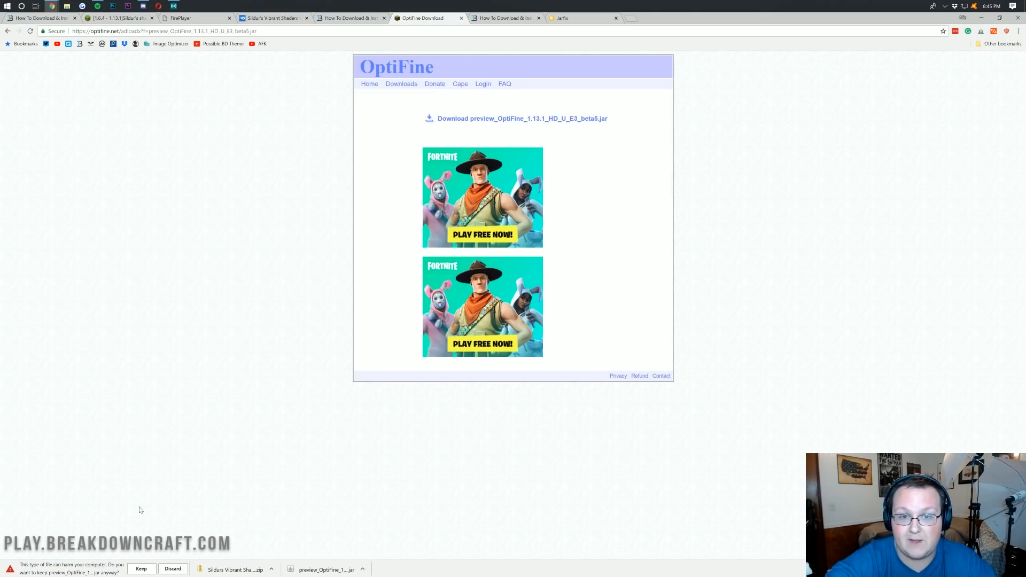
mouse_move(136, 575)
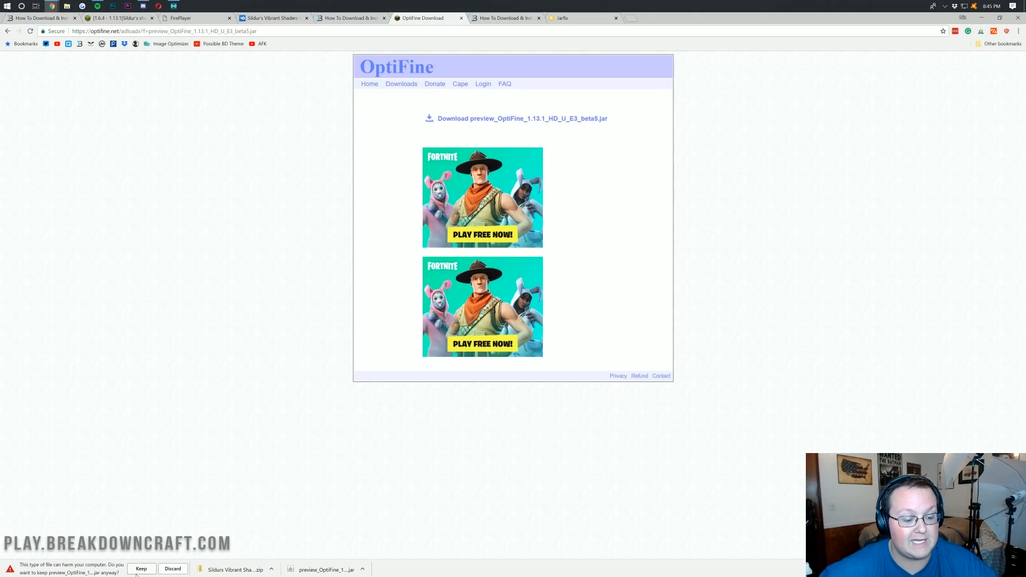
click(141, 568)
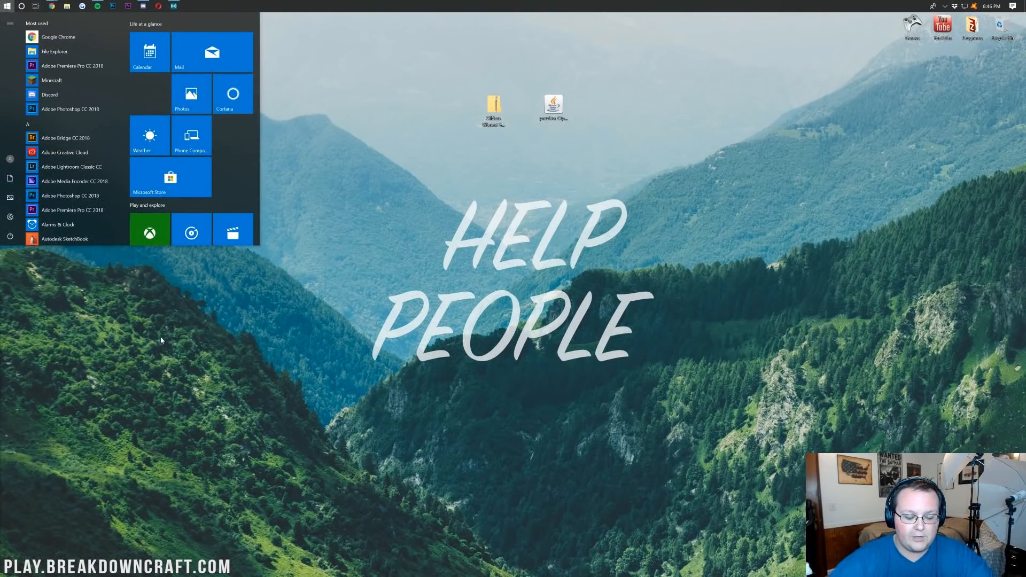
Step: Search Start for 'downloads', check the Downloads folder and close it
text(download)
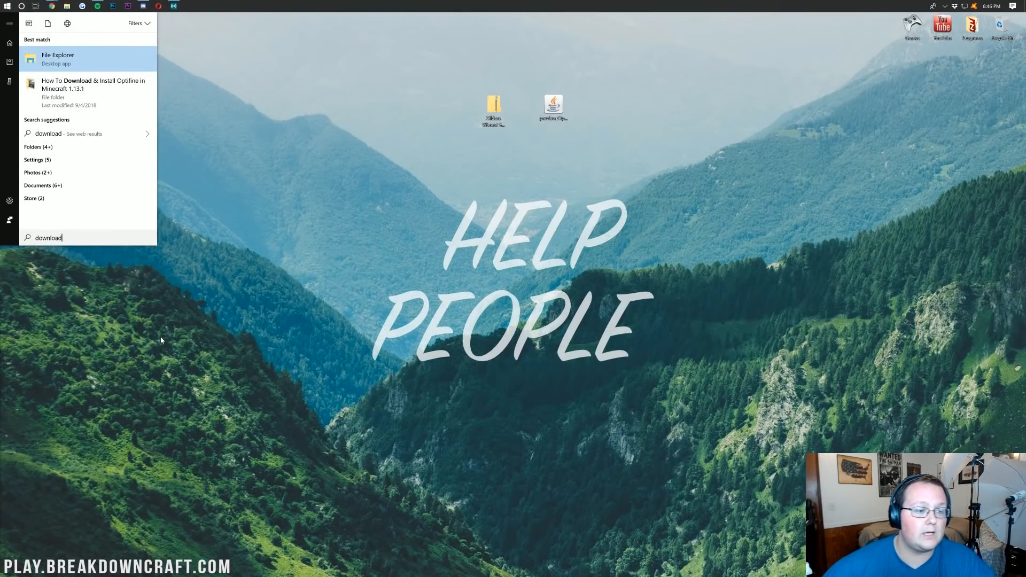
text(s)
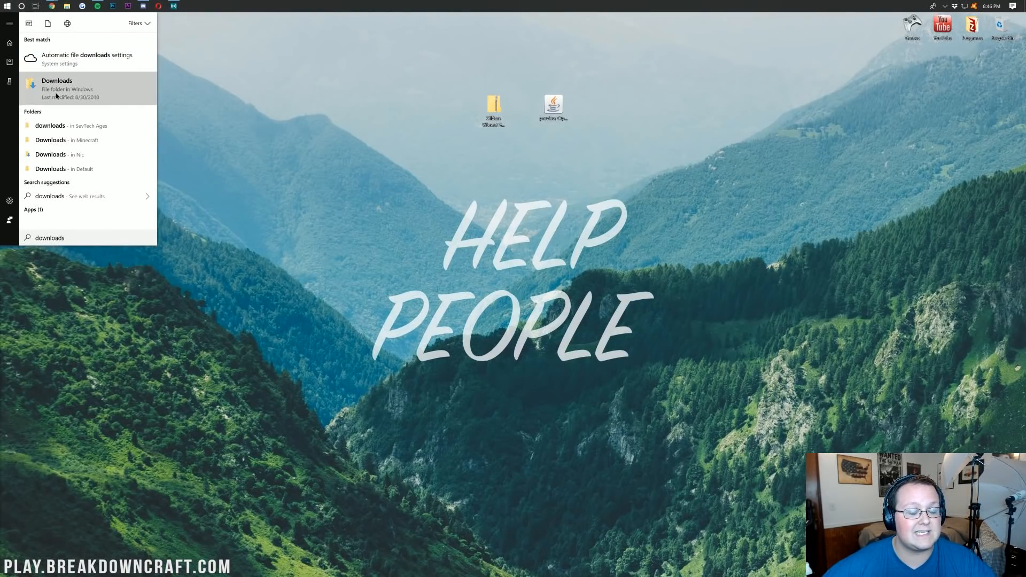
click(56, 89)
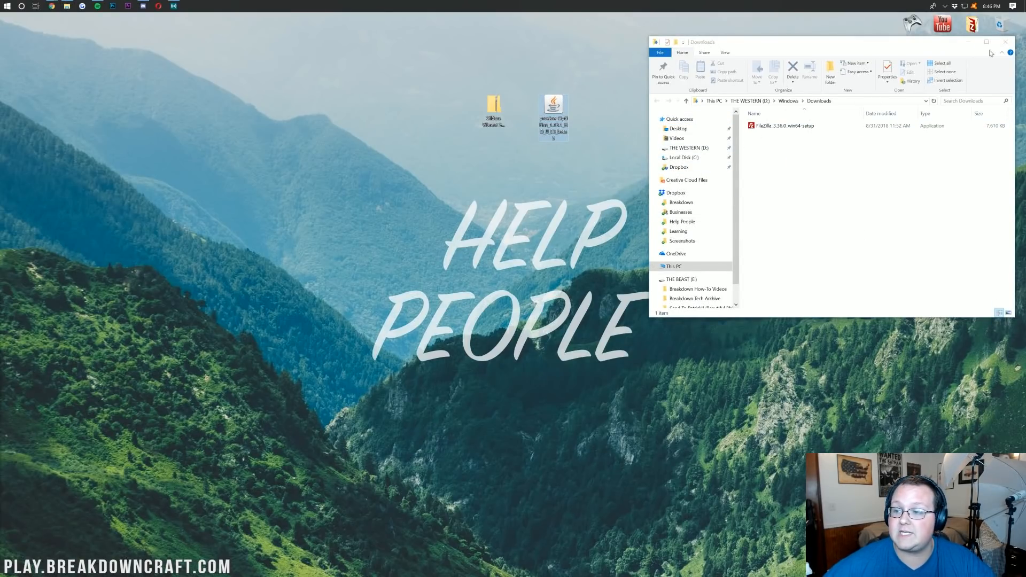
click(1005, 42)
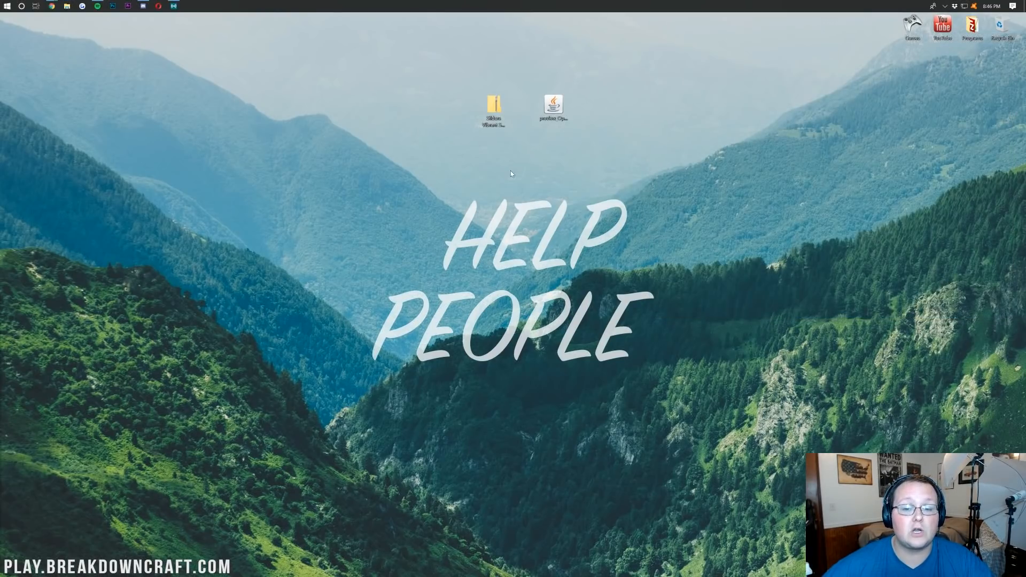
mouse_move(554, 105)
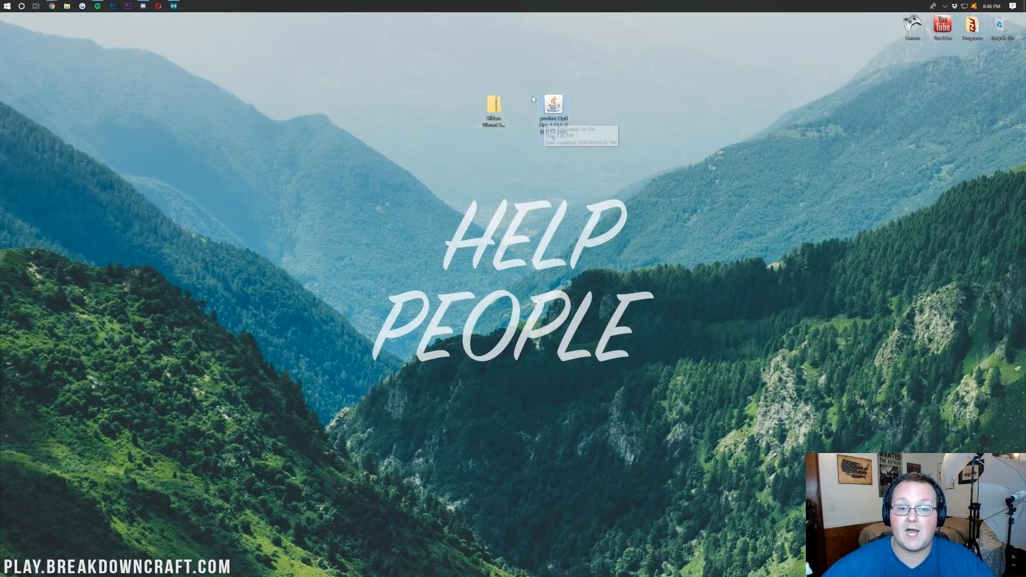
Step: Launch the OptiFine jar on the desktop with Java(TM) Platform SE binary
right_click(555, 105)
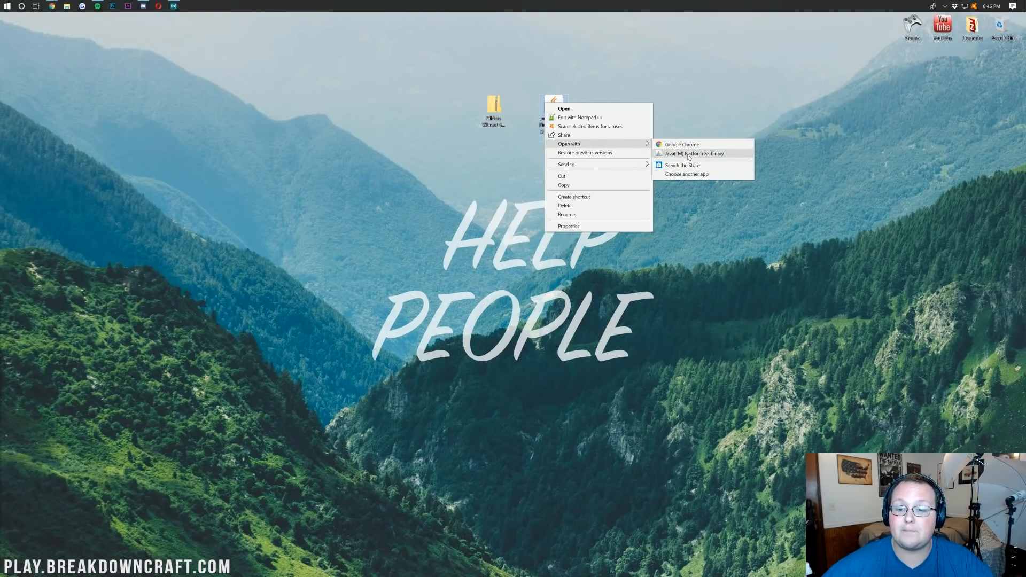
click(693, 153)
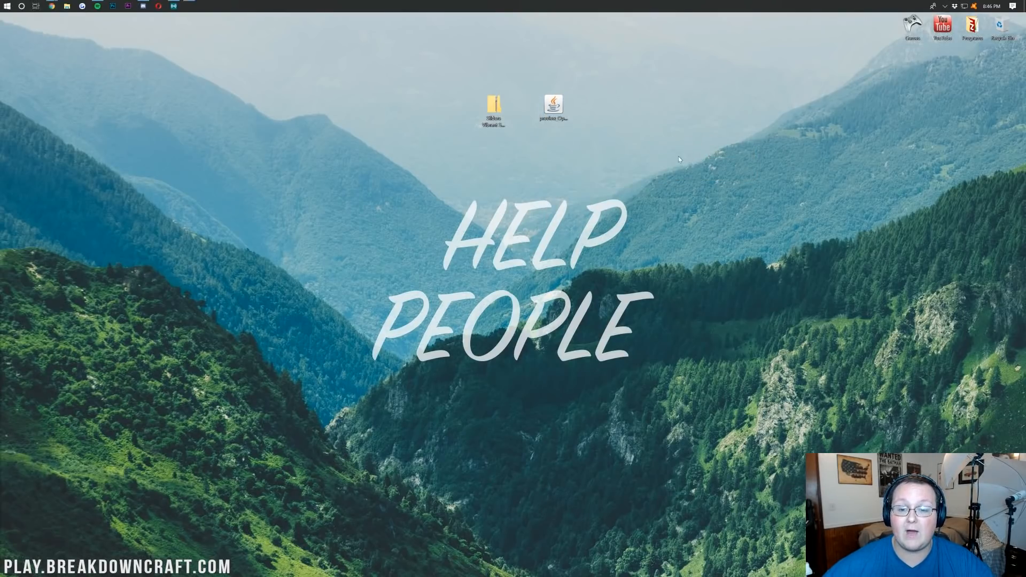
double_click(553, 106)
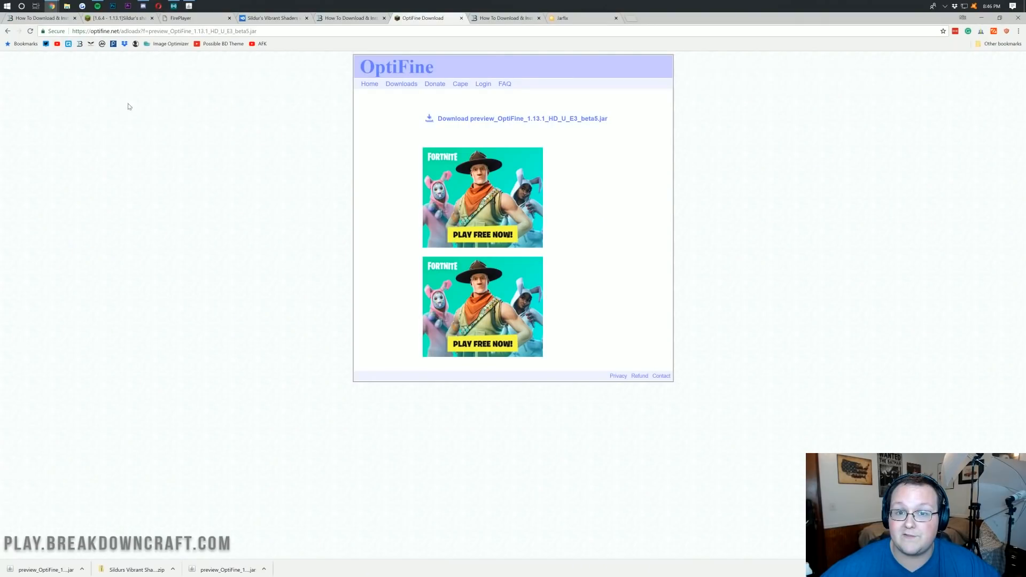
mouse_move(504, 18)
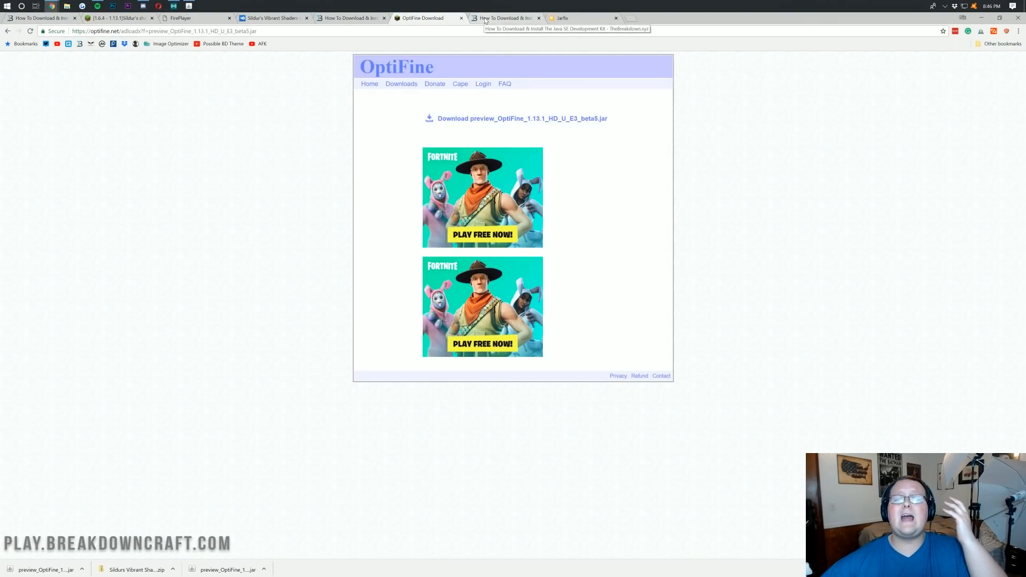
Step: Switch to the TheBreakdown.xyz Java SE Development Kit guide
click(504, 18)
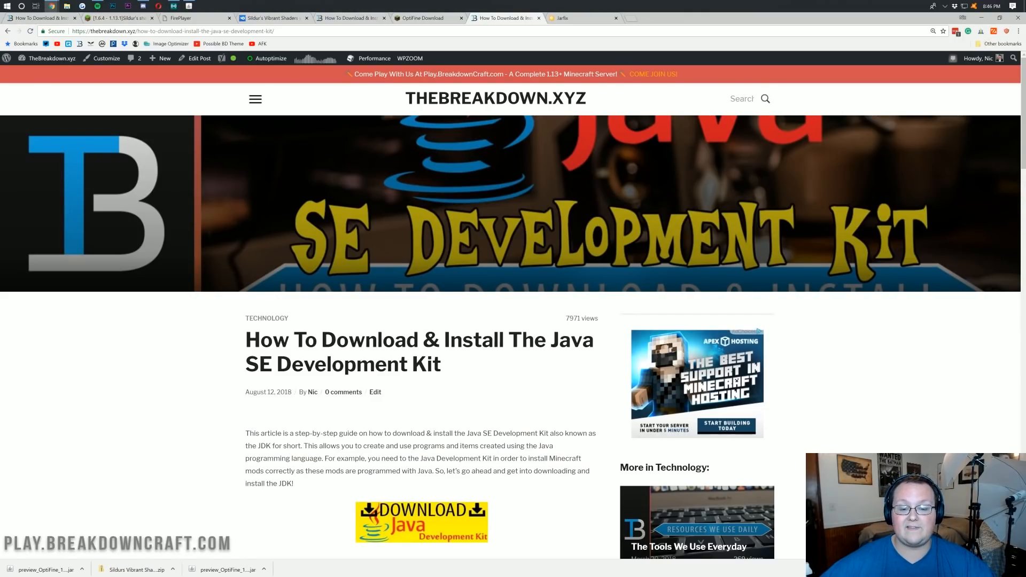
mouse_move(454, 328)
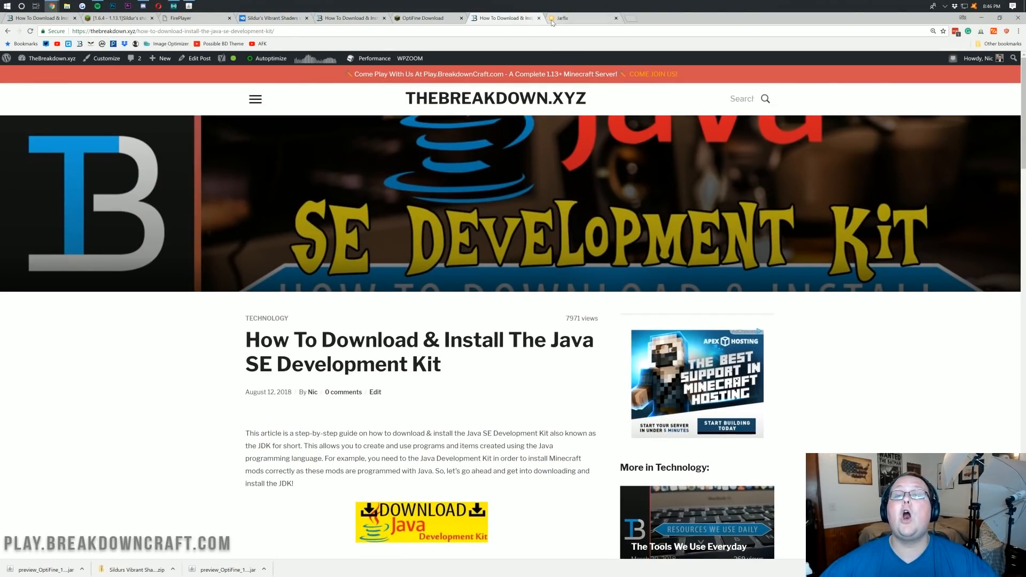
Step: View the Jarfix page's jarfix.exe download section, then reopen the OptiFine jar options
click(579, 18)
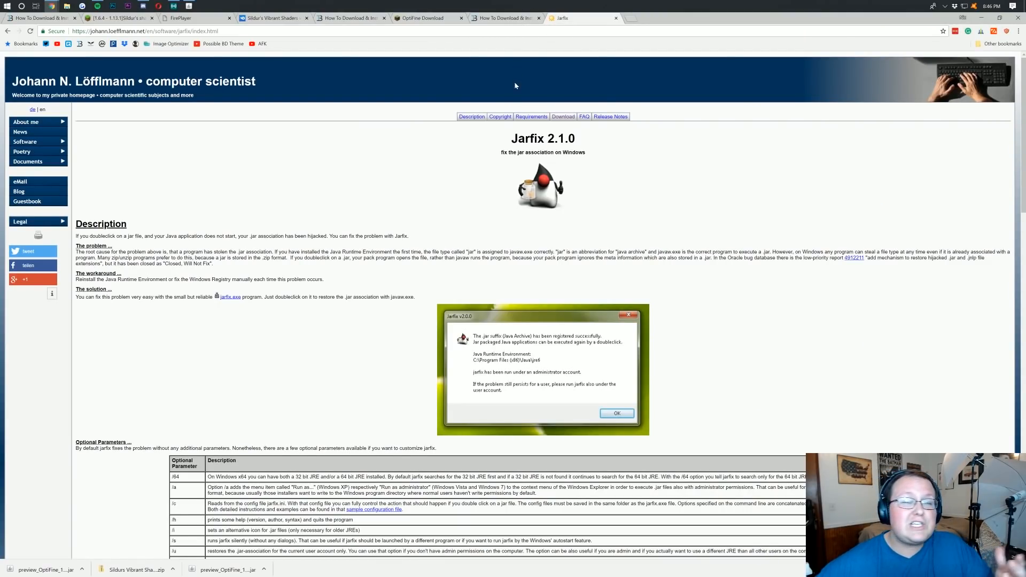
mouse_move(444, 210)
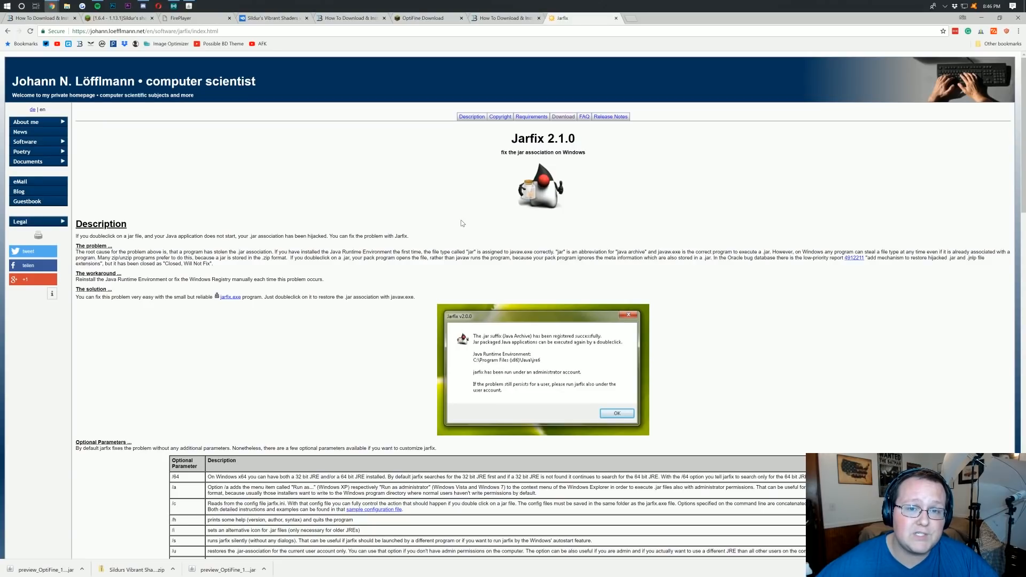
scroll(down, 3)
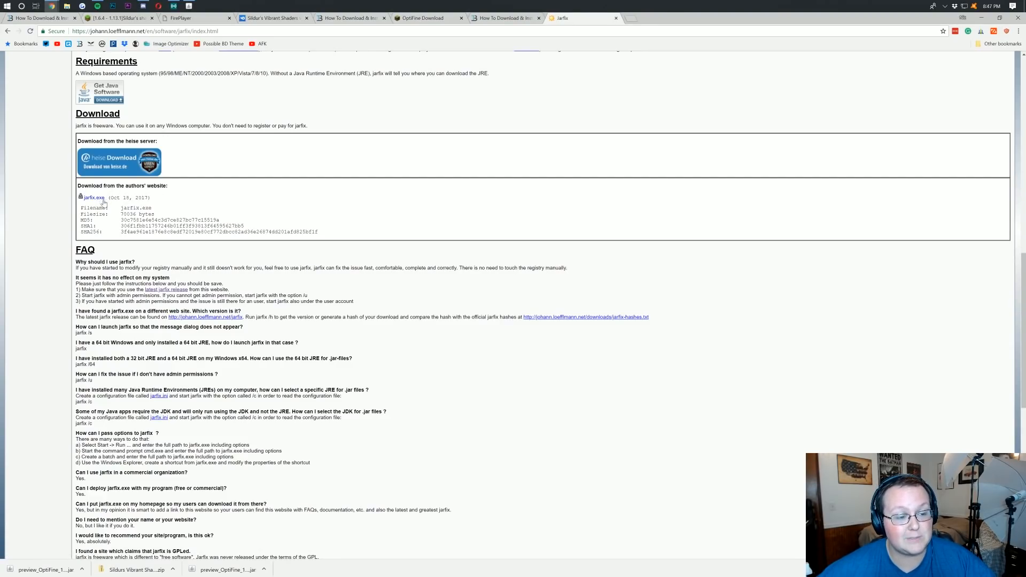
mouse_move(93, 198)
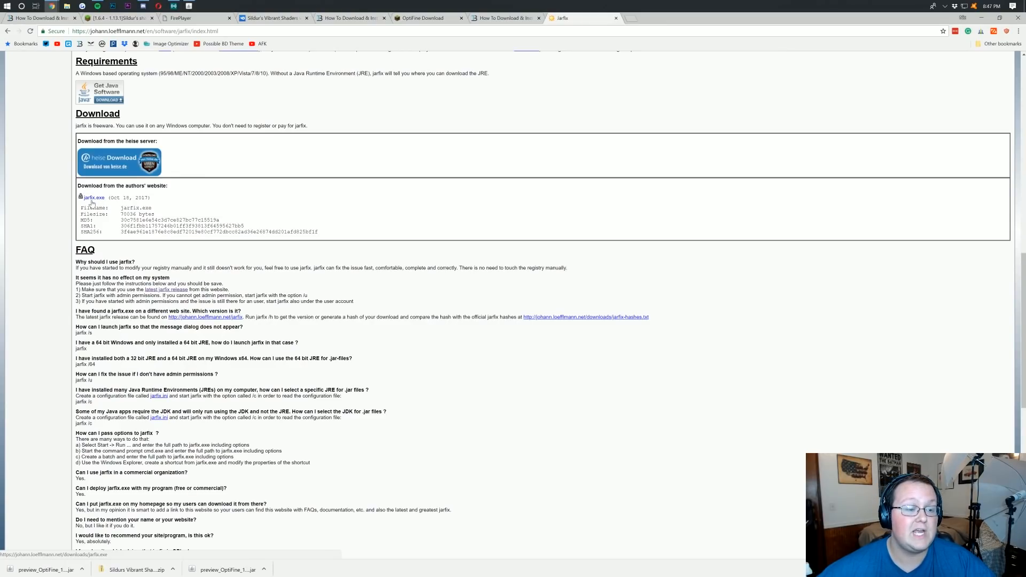
mouse_move(392, 218)
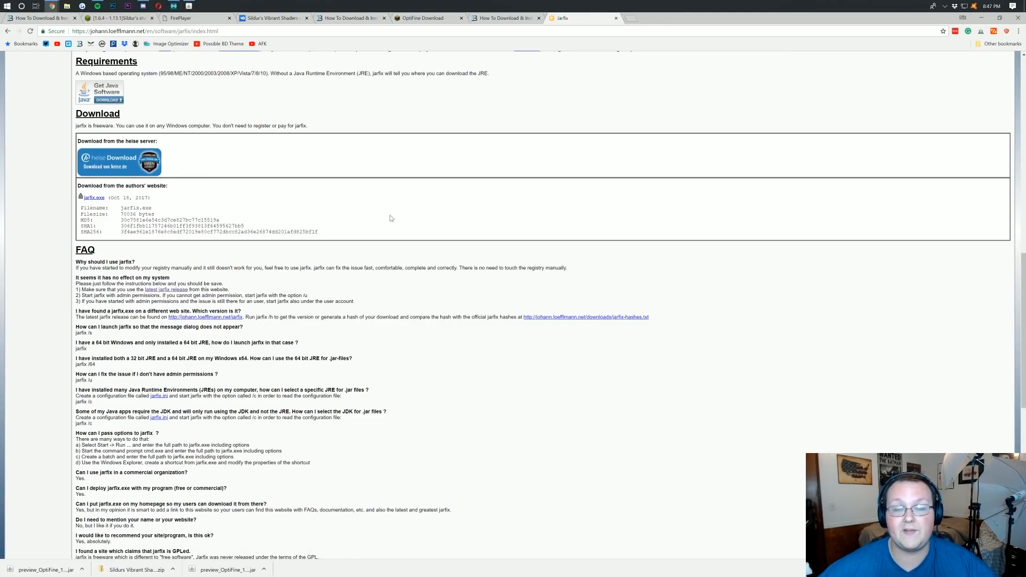
mouse_move(640, 227)
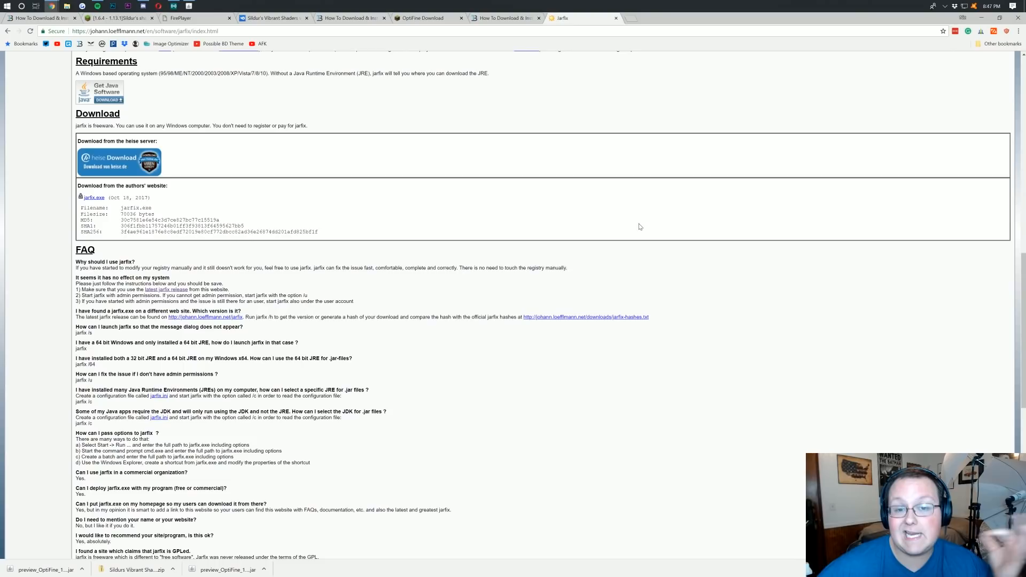
scroll(up, 3)
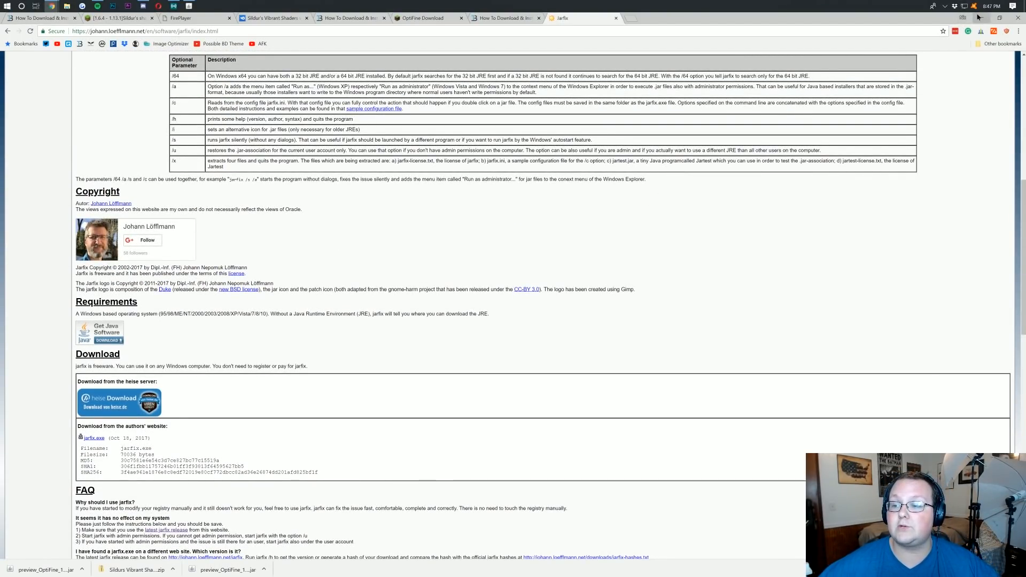
right_click(553, 104)
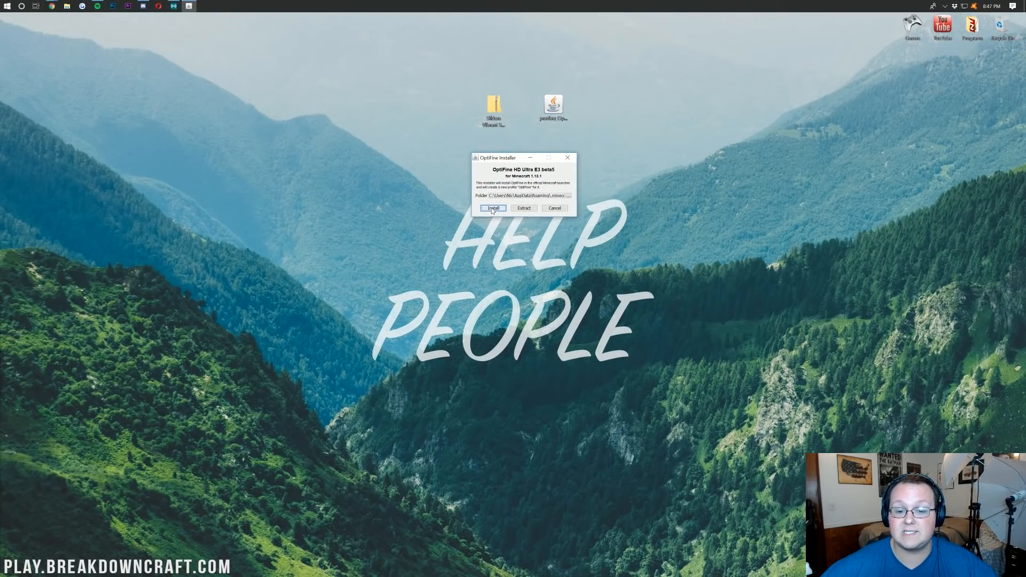
Step: Install OptiFine HD Ultra E3 beta5 into the Minecraft folder and acknowledge success
click(491, 208)
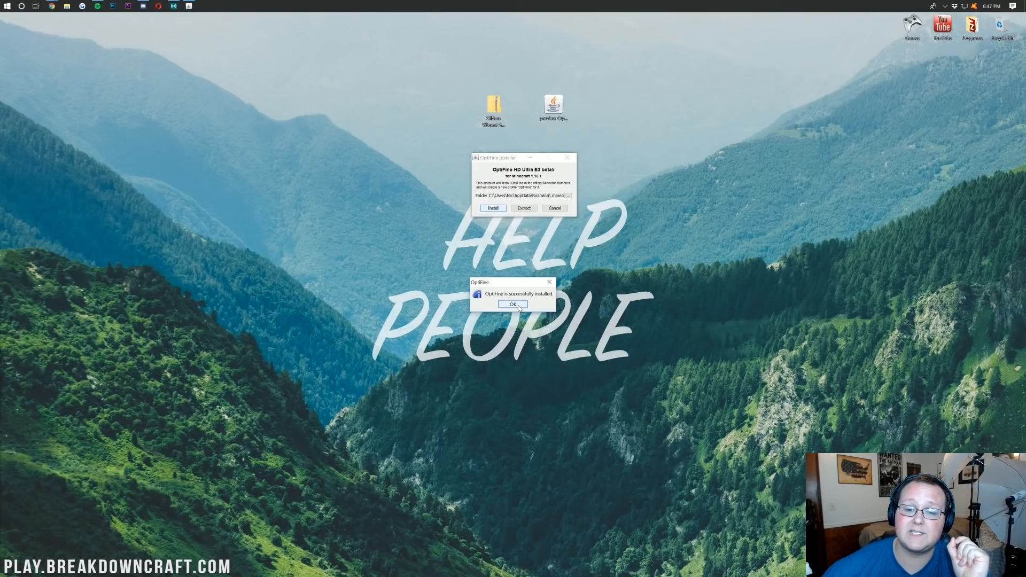
click(512, 305)
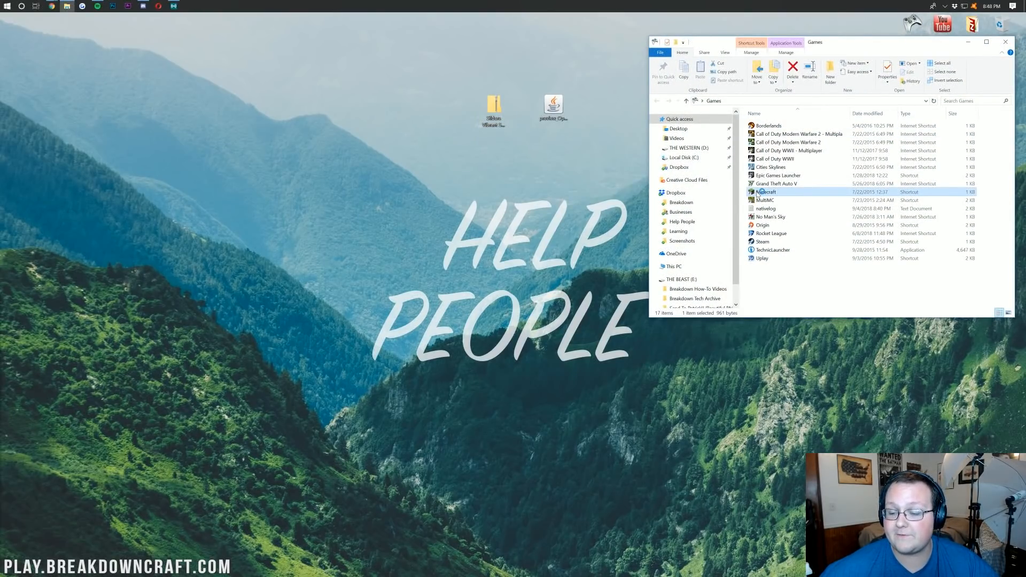
Step: Start Minecraft Launcher from the Games folder and expand its section menu
double_click(766, 192)
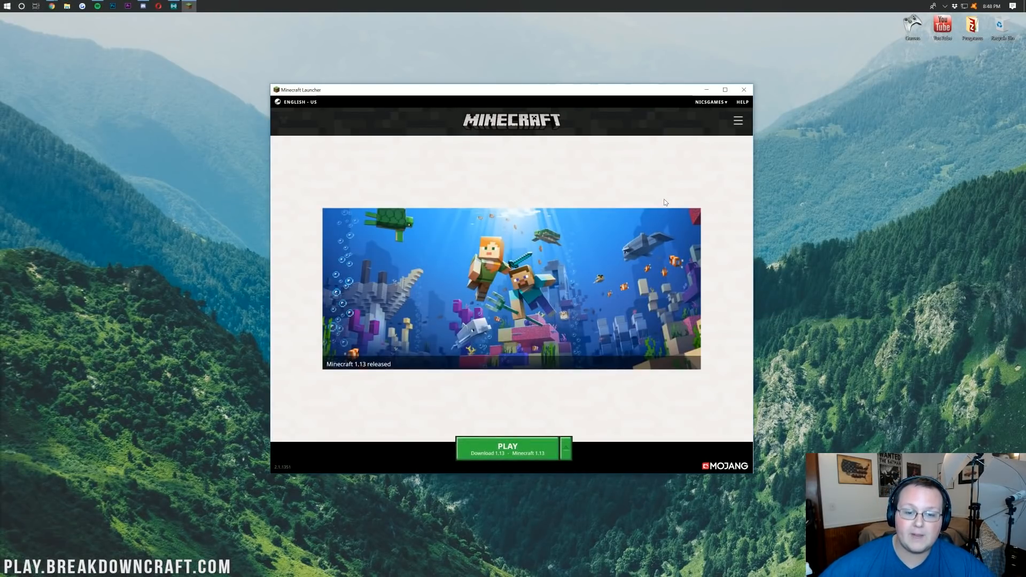
mouse_move(445, 443)
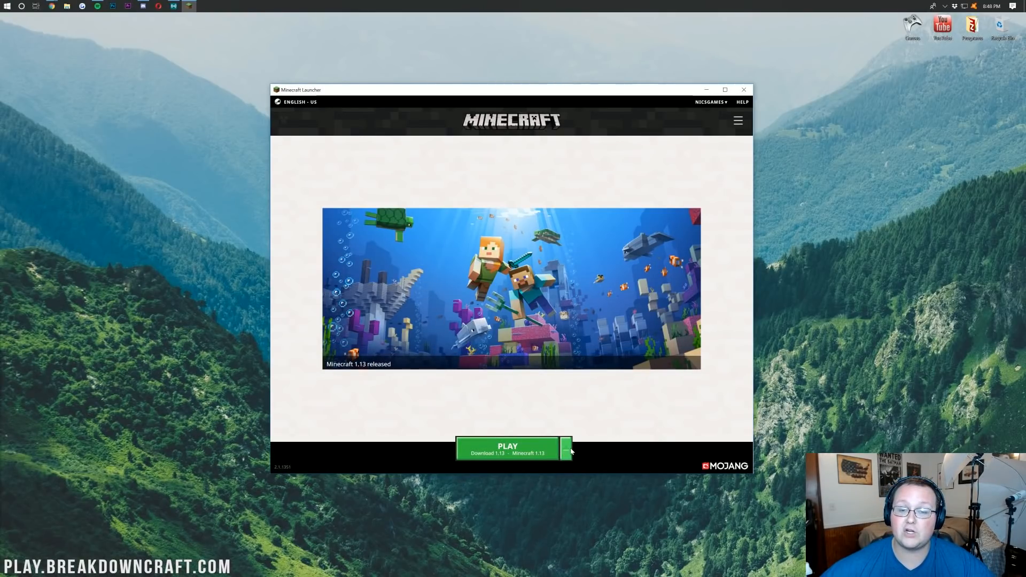
click(567, 448)
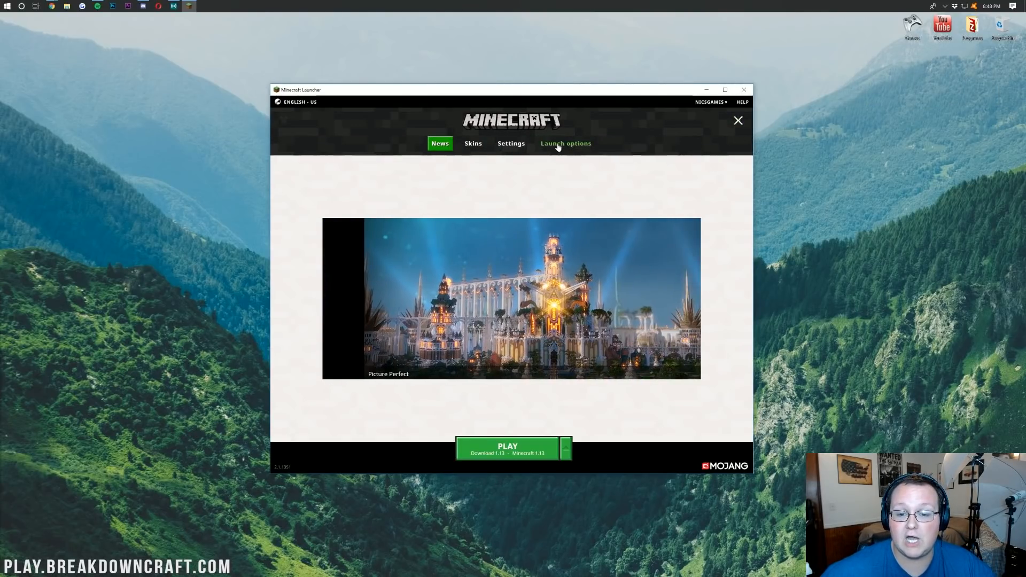
Step: Create profile Play.BreakdownCraft.com on release 1.13.1-OptiFine_HD_U_E3_beta5 at 1920x1080 and return to News
click(566, 143)
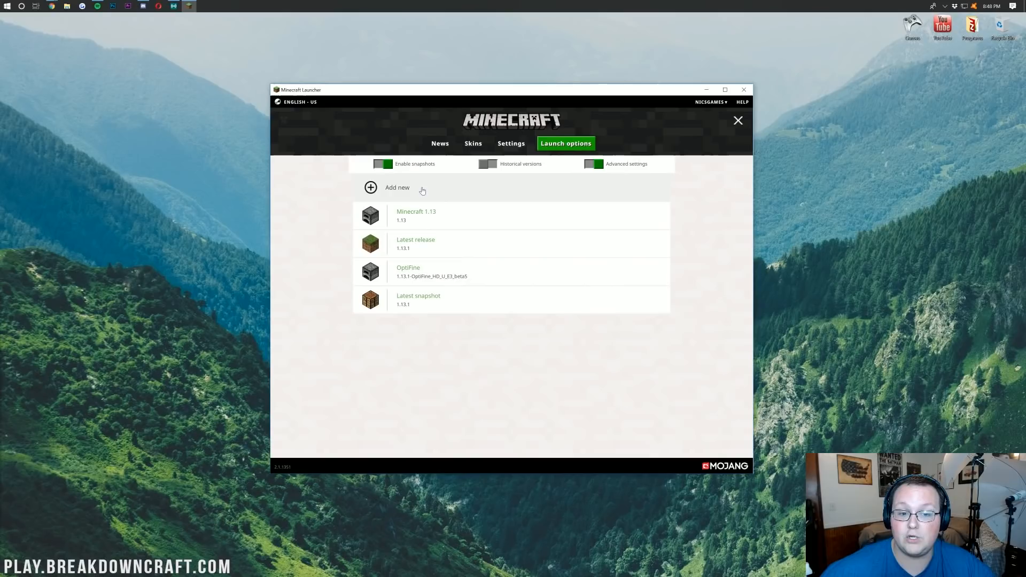
click(398, 188)
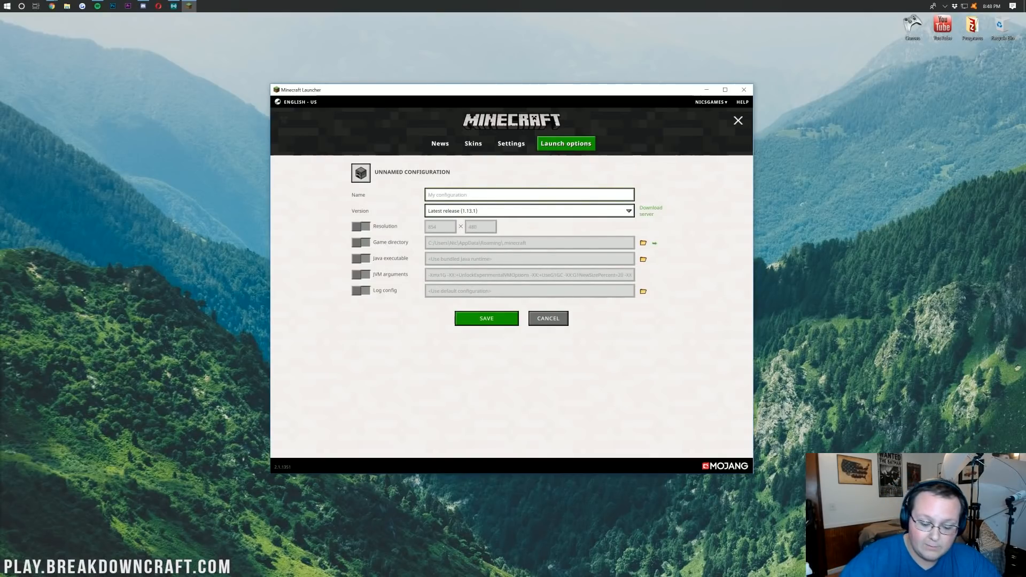
text(Play.BreakdownCraft.com)
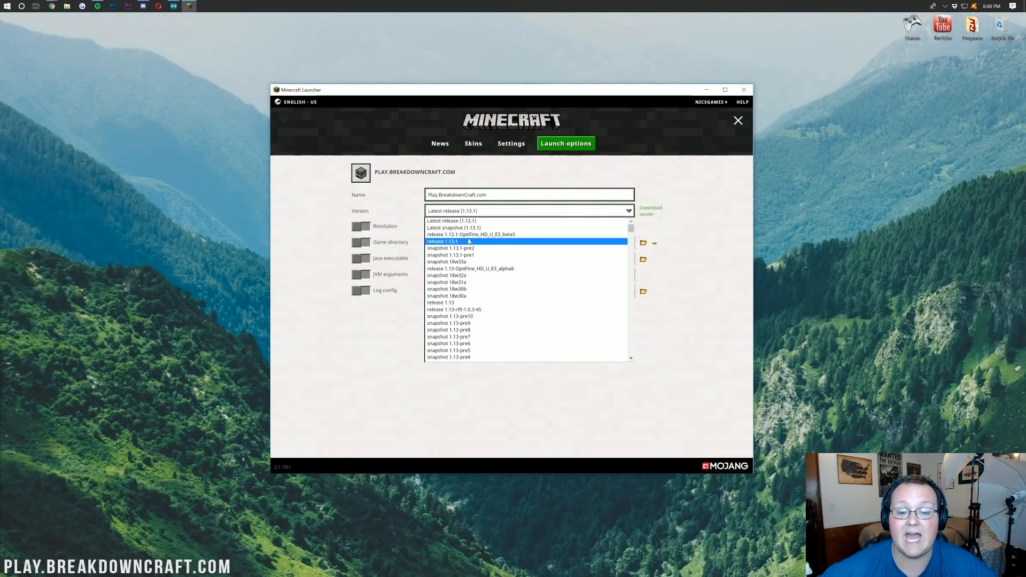
click(470, 234)
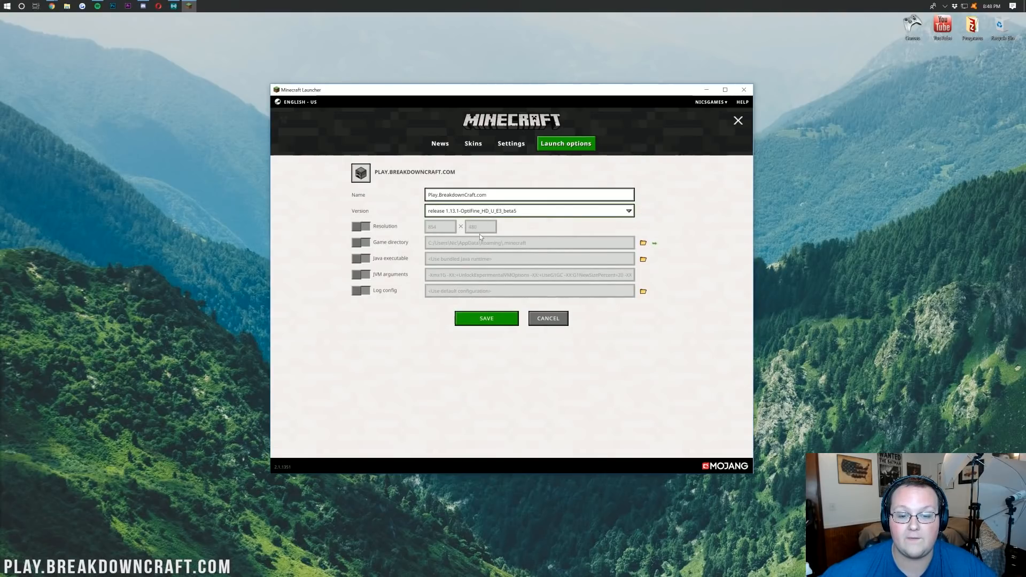
mouse_move(447, 229)
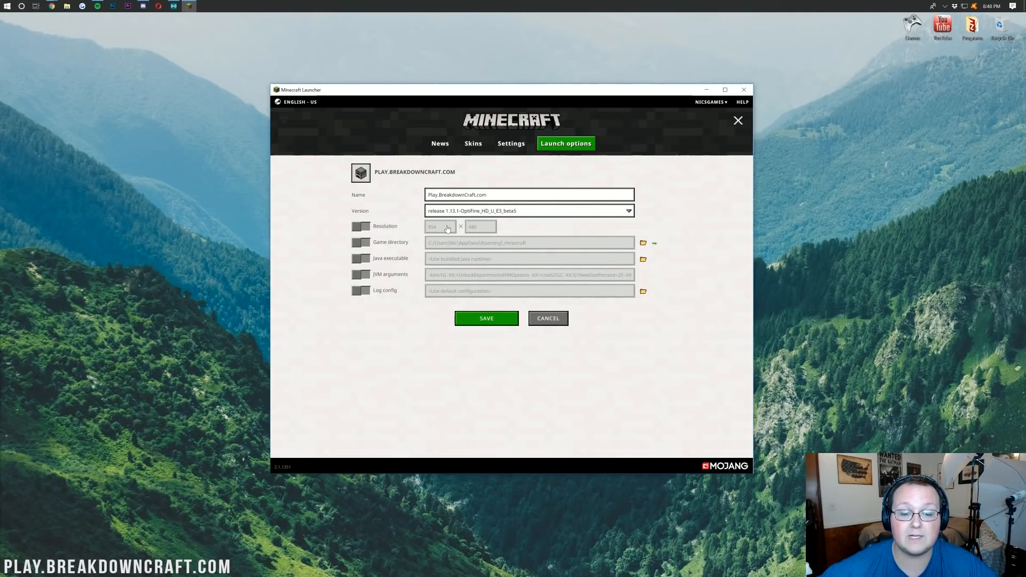
click(362, 227)
text(1080)
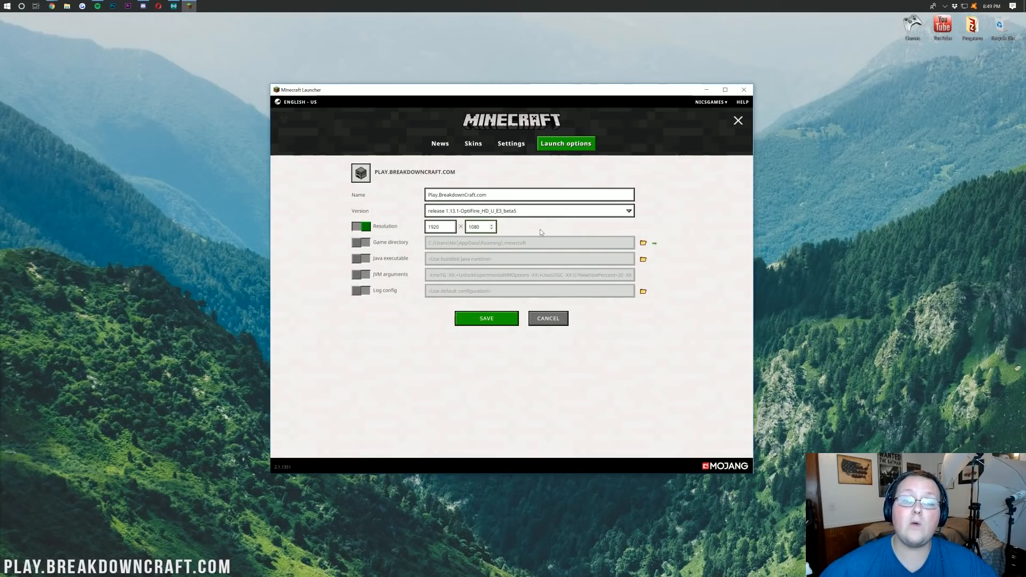
click(487, 318)
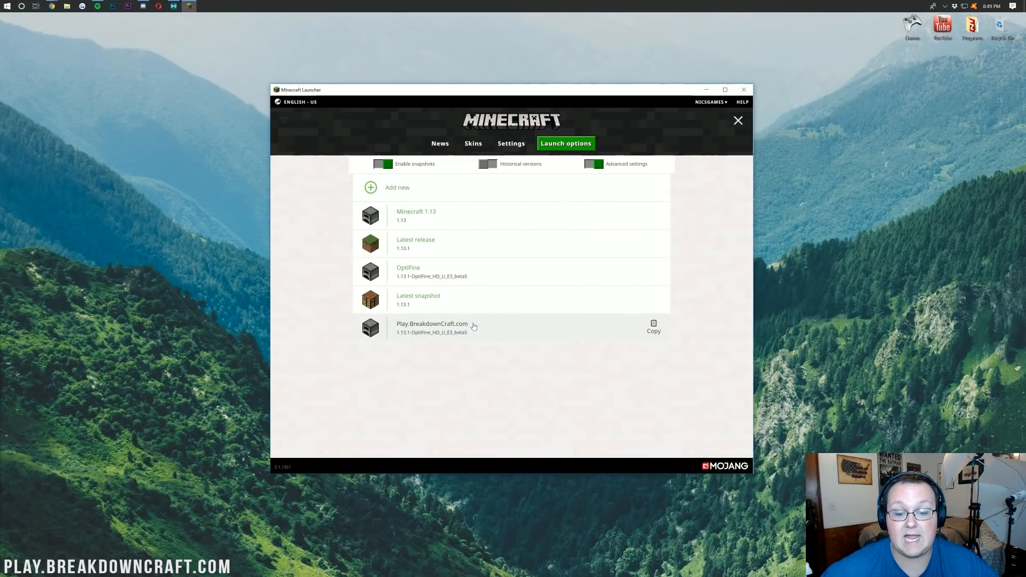
click(439, 143)
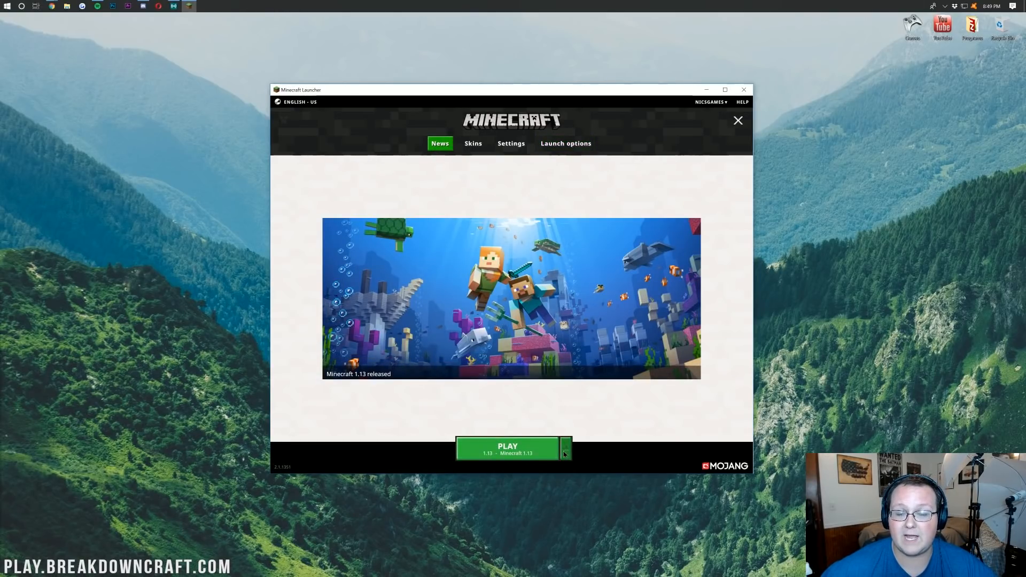
Step: Launch Minecraft 1.13.1 from the Play.BreakdownCraft.com OptiFine profile to the title screen
click(565, 449)
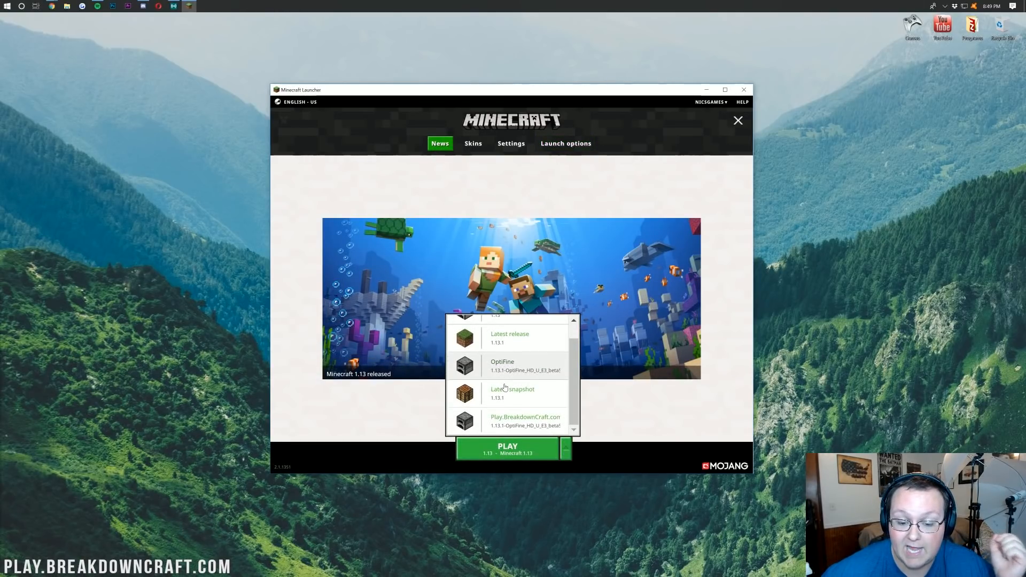
click(525, 421)
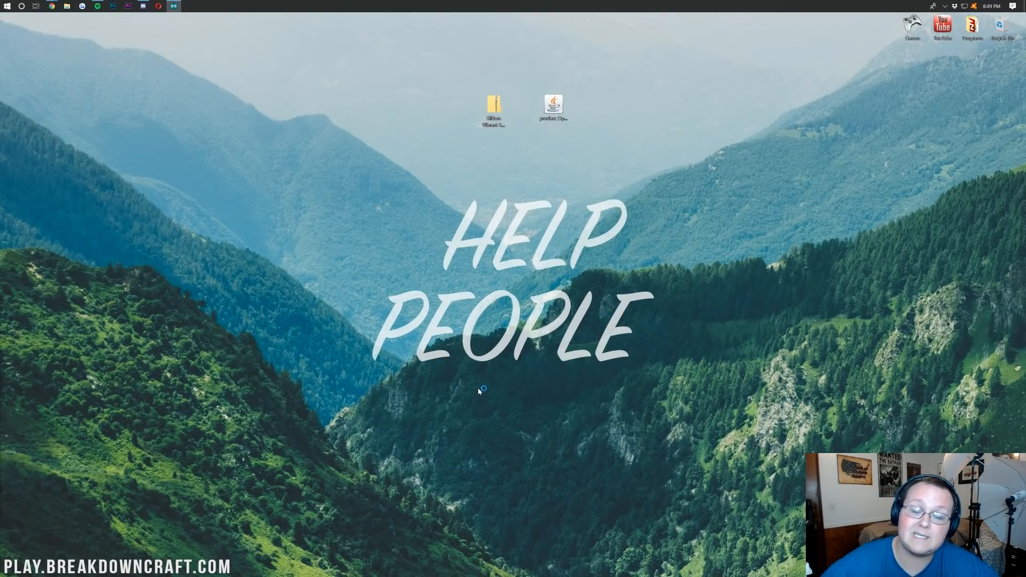
double_click(552, 105)
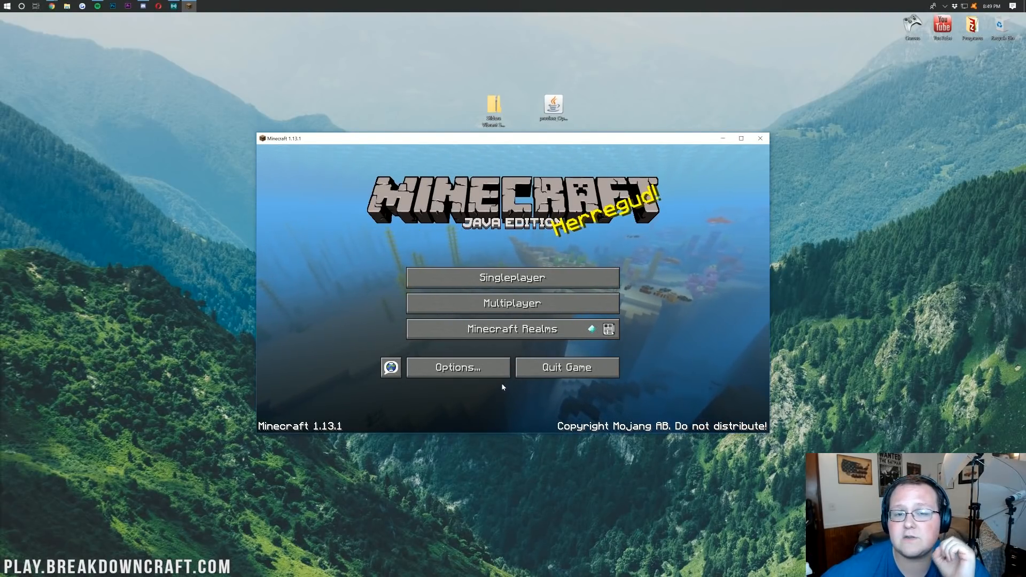
Step: Reach the Shaders menu and reveal the shaderpacks folder for the Sildurs zip
click(456, 367)
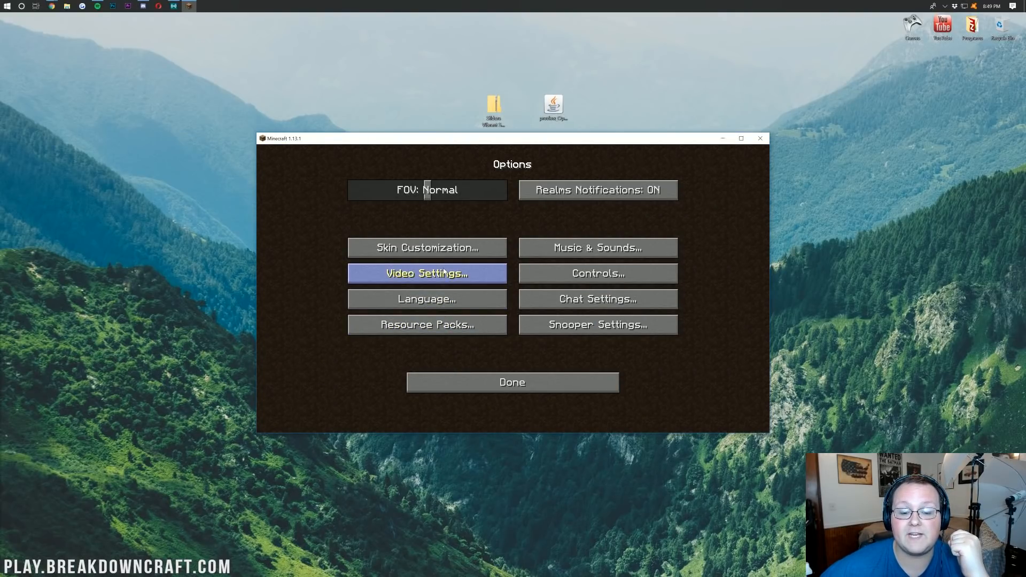
click(426, 273)
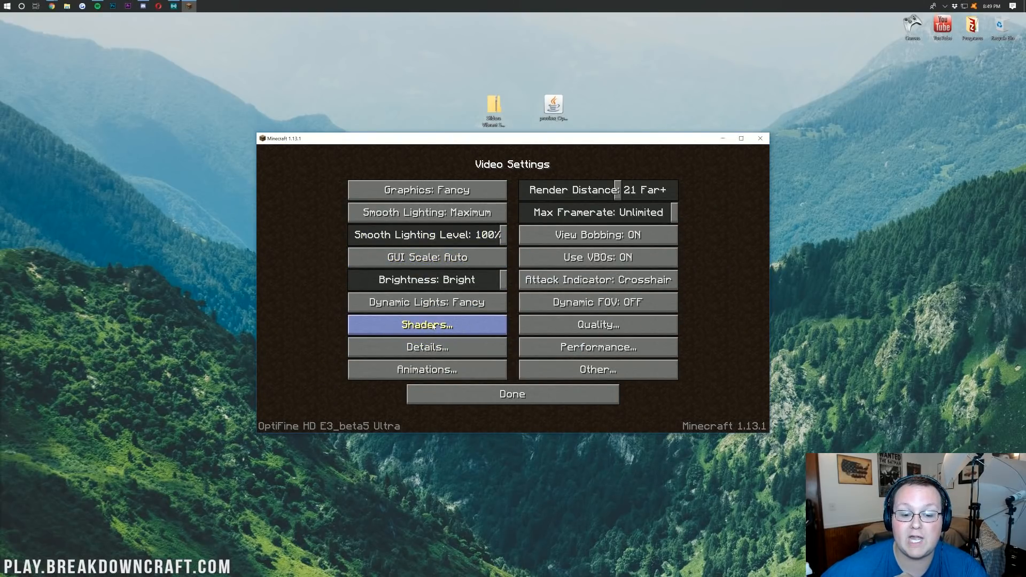
click(426, 325)
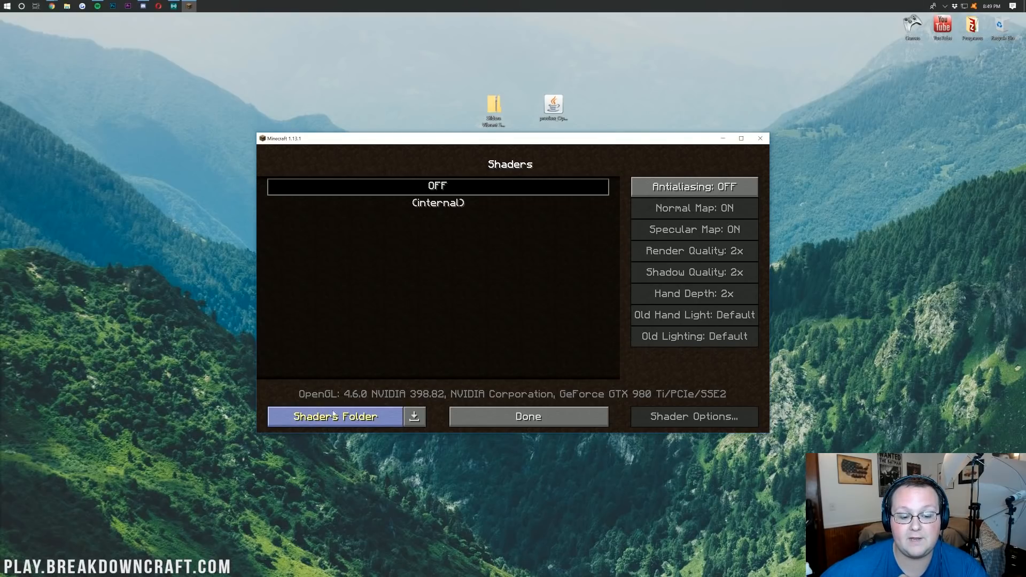
click(333, 415)
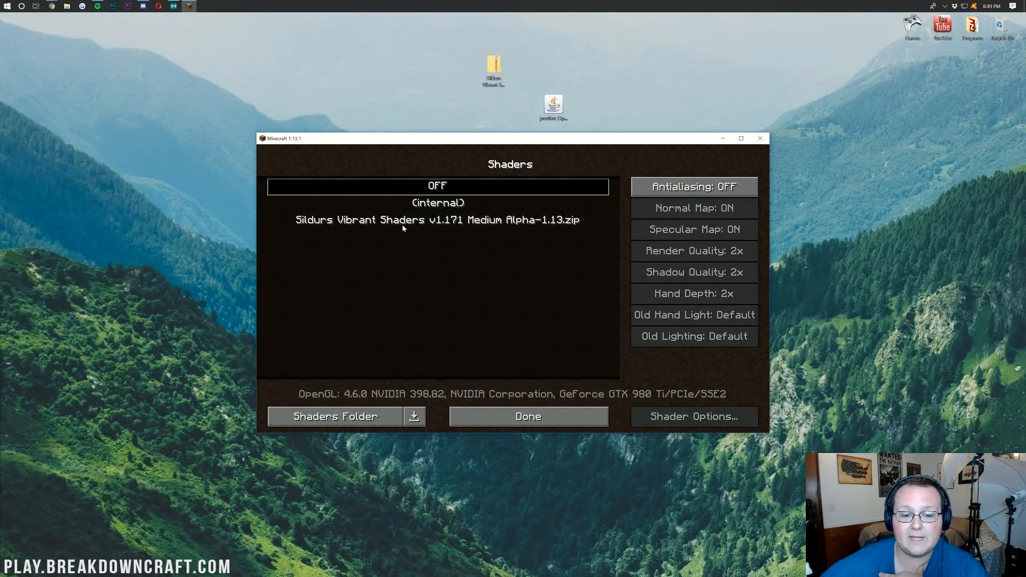
Step: Refresh the shaders list and select Sildurs Vibrant Shaders v1.171 Medium as the active pack
click(527, 416)
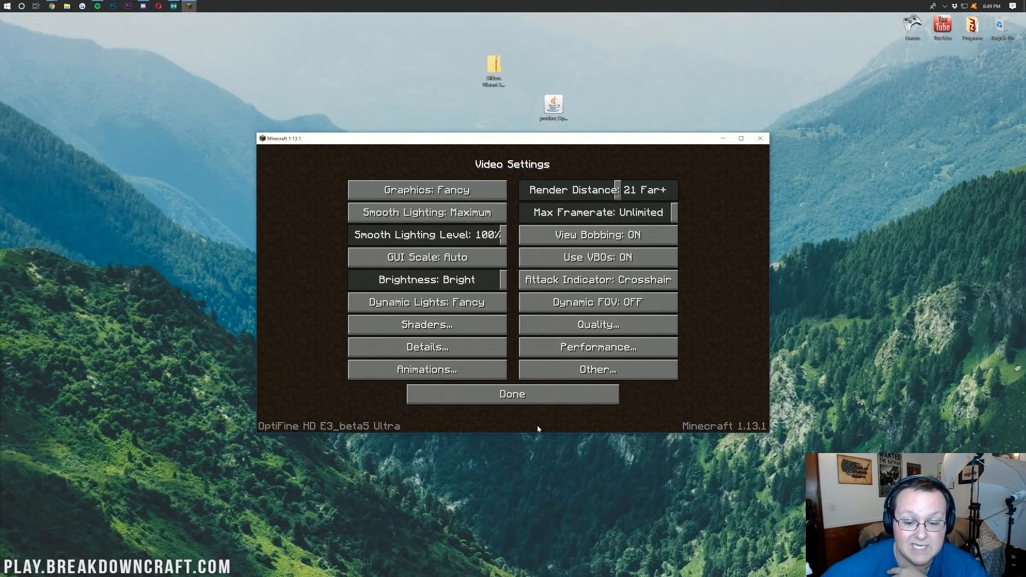
click(426, 325)
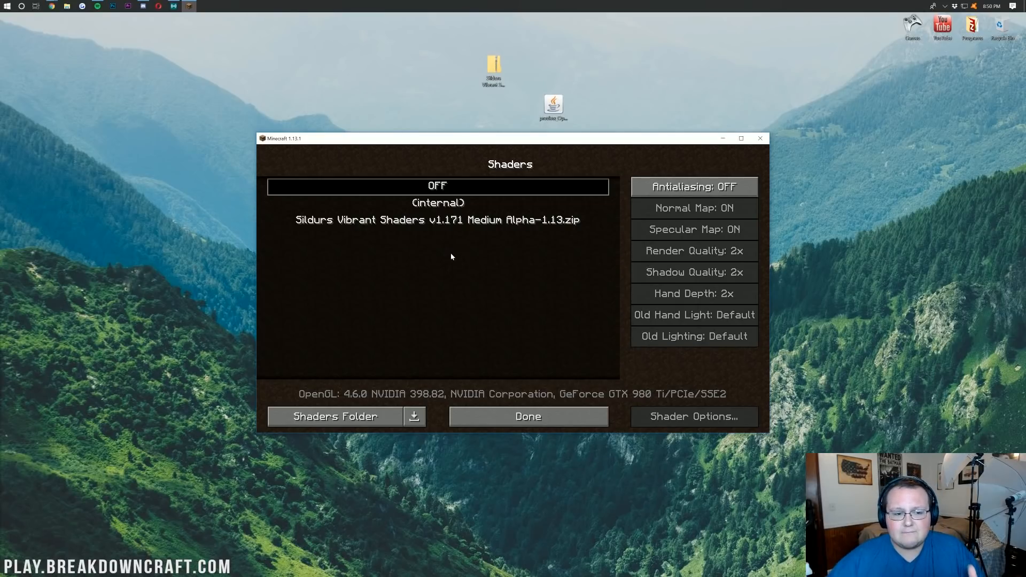
click(436, 220)
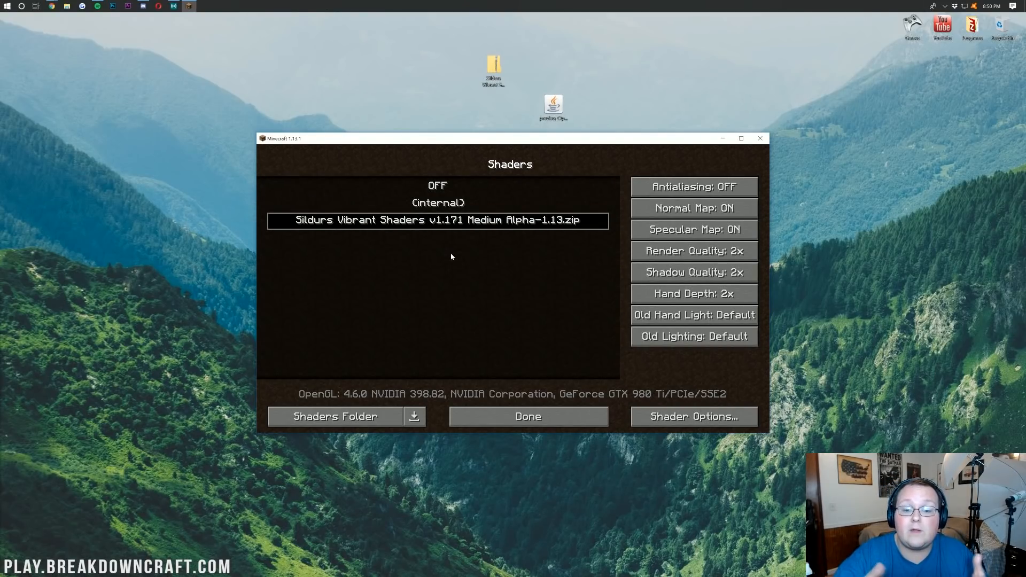
mouse_move(527, 417)
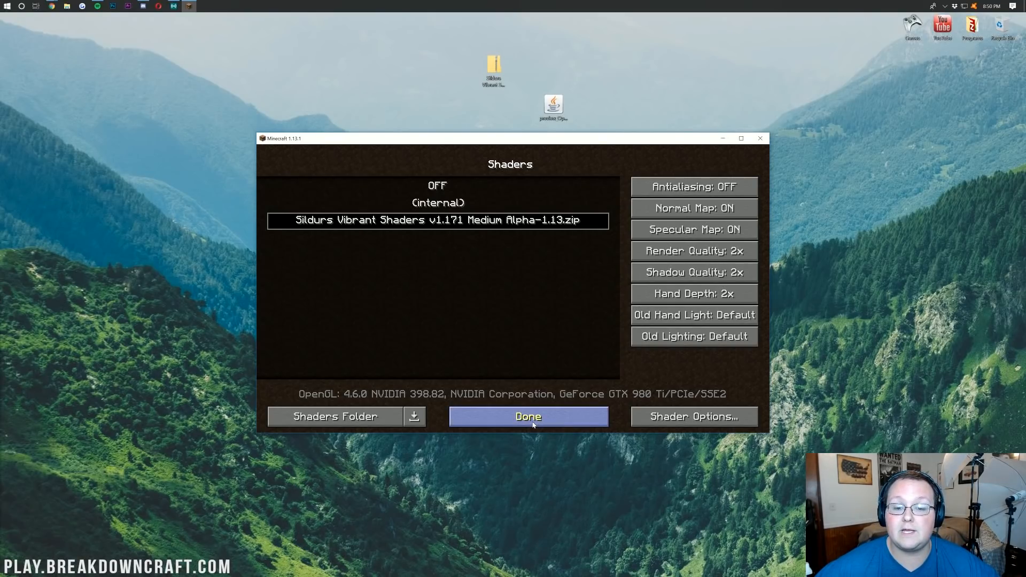
click(527, 415)
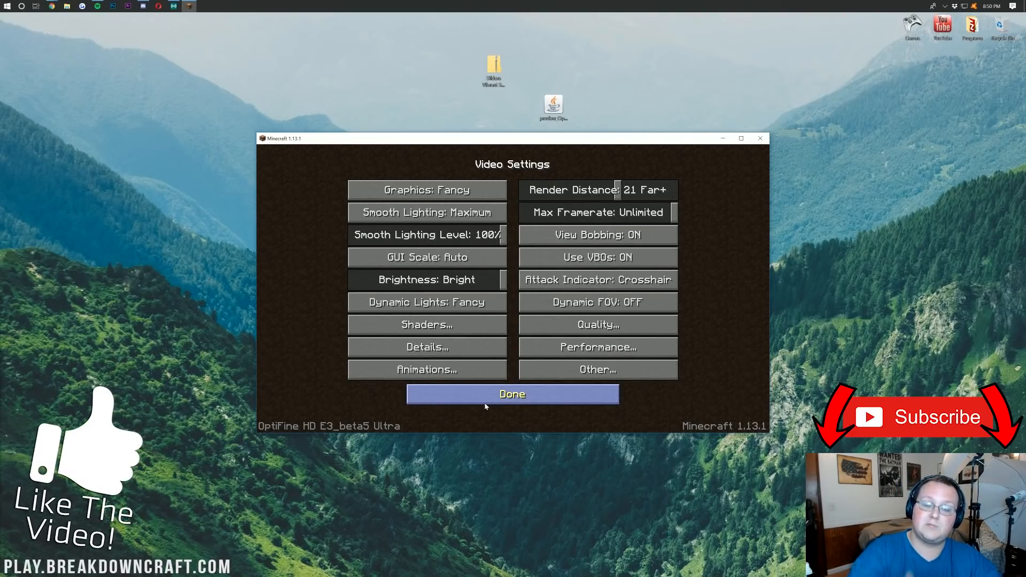
key(Win+r)
text(%appdata%)
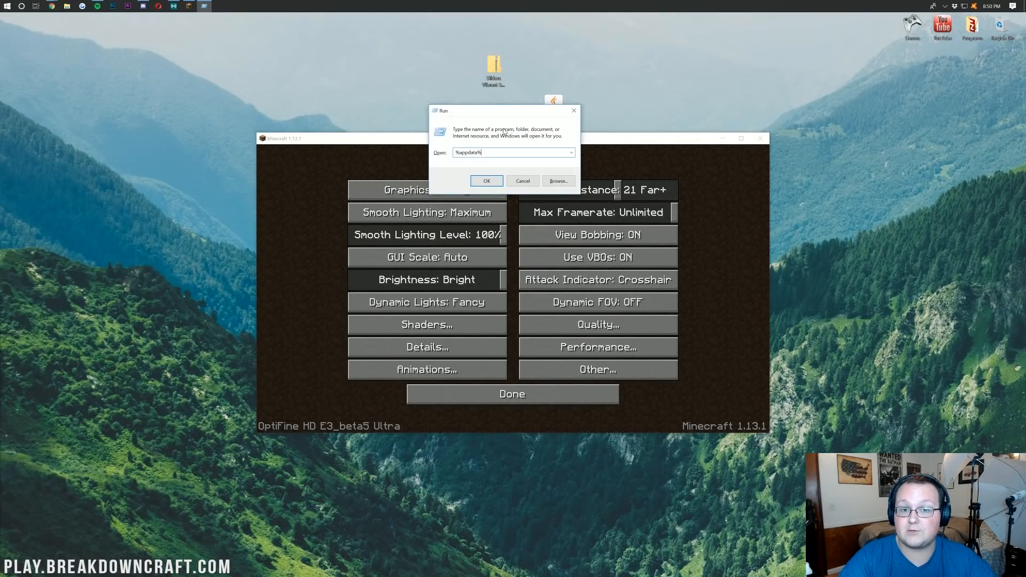
click(485, 181)
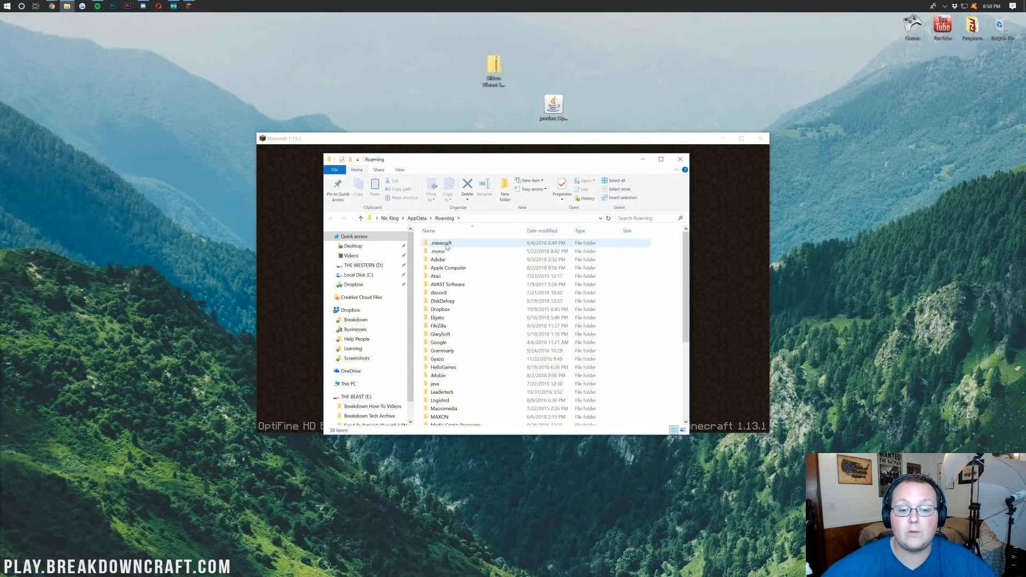
double_click(442, 242)
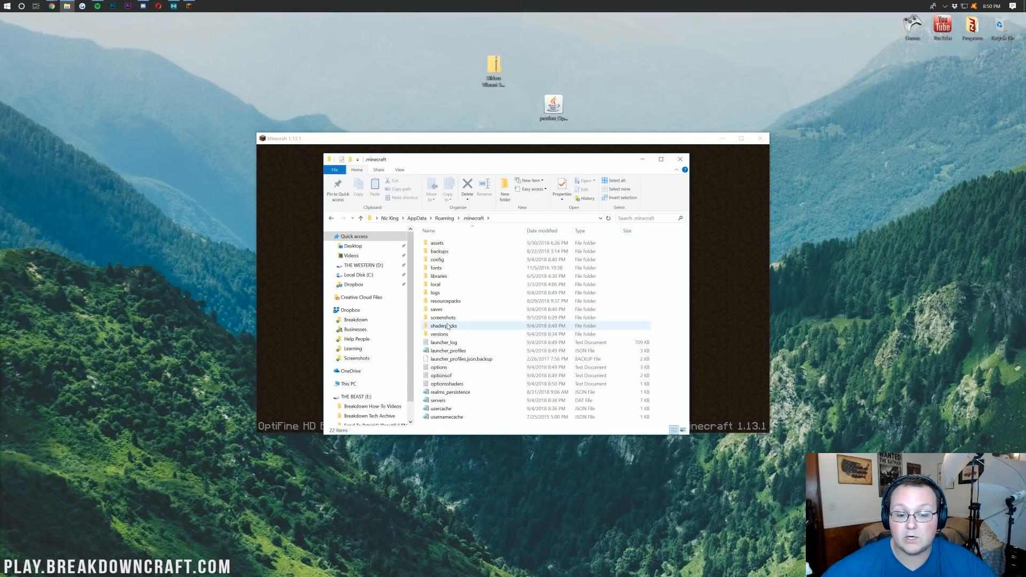
click(443, 325)
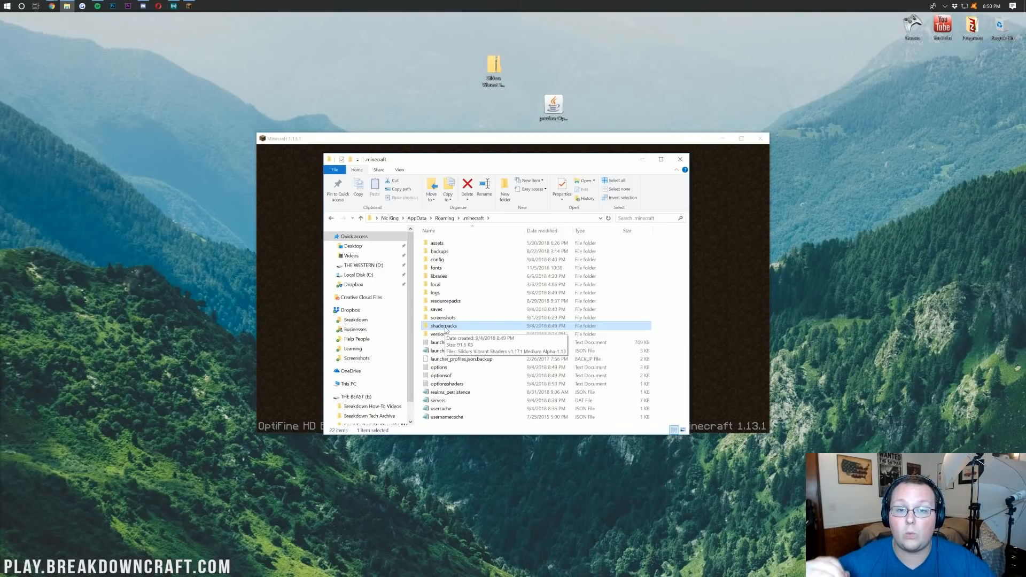
double_click(444, 325)
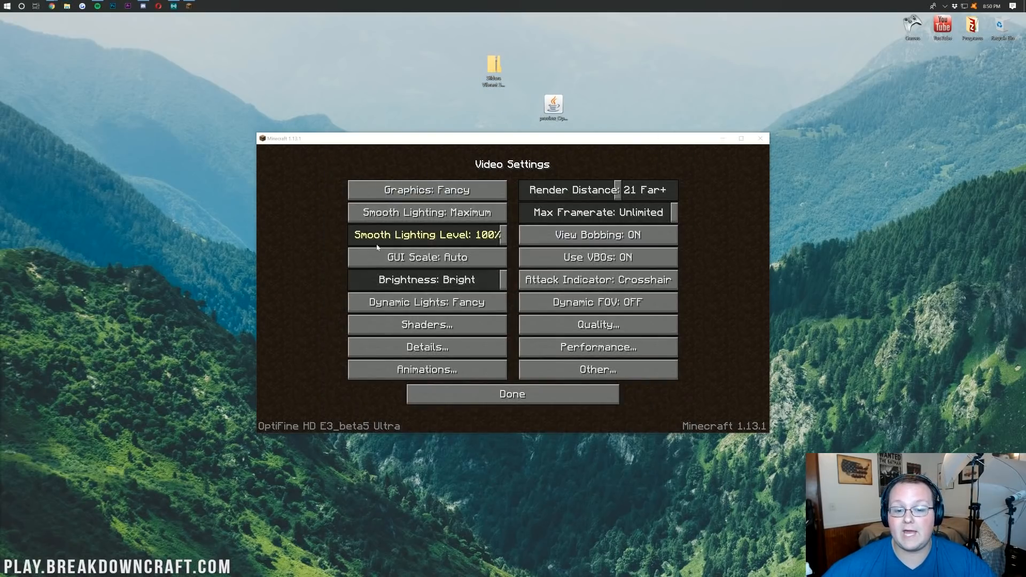
Step: Leave the shader settings and join a game world rendering with Sildur's Vibrant Shaders
click(427, 325)
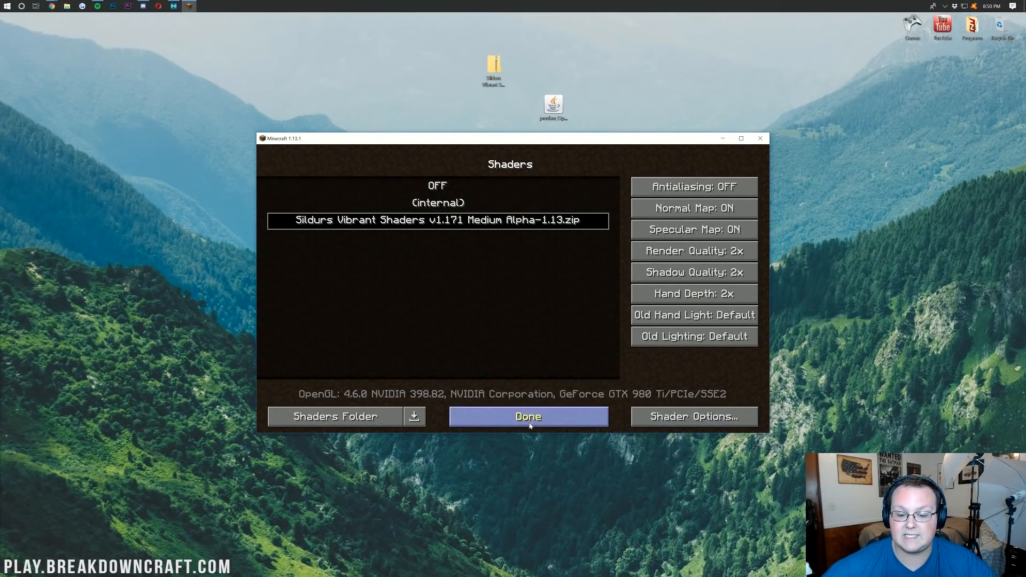
click(527, 416)
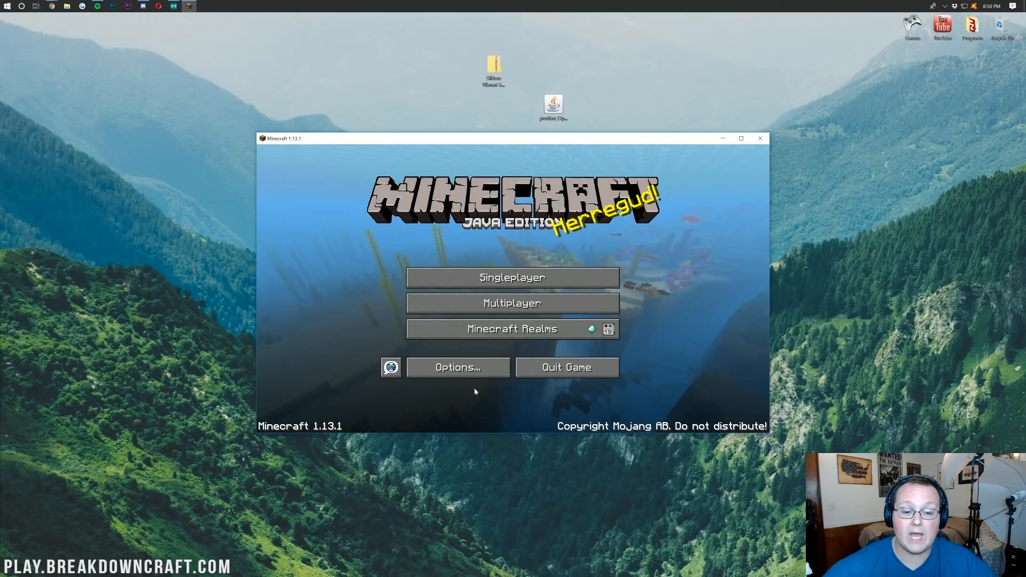
click(512, 303)
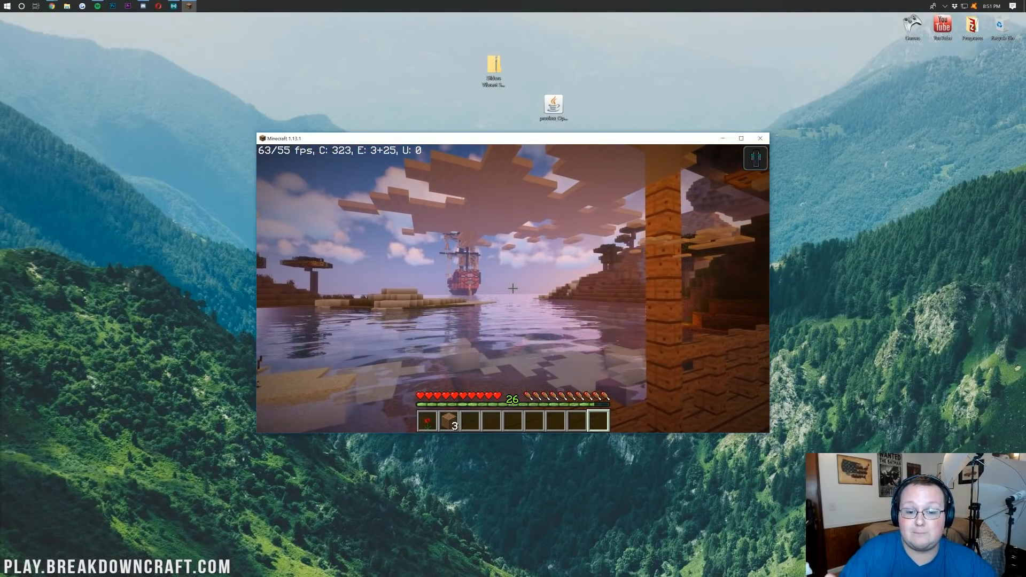
Step: Pause the game and switch Custom Sky OFF in the Quality settings
key(Escape)
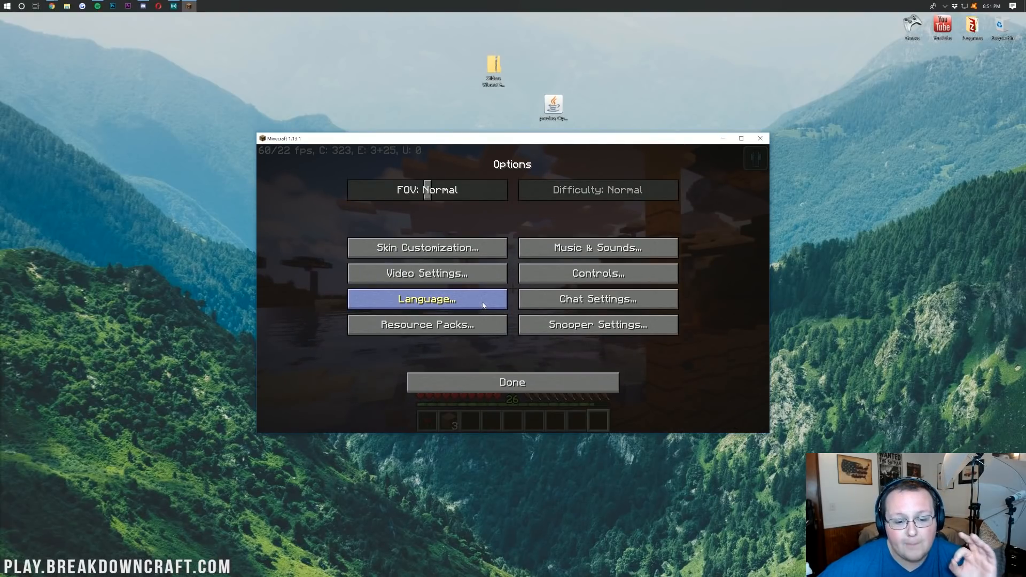
click(427, 274)
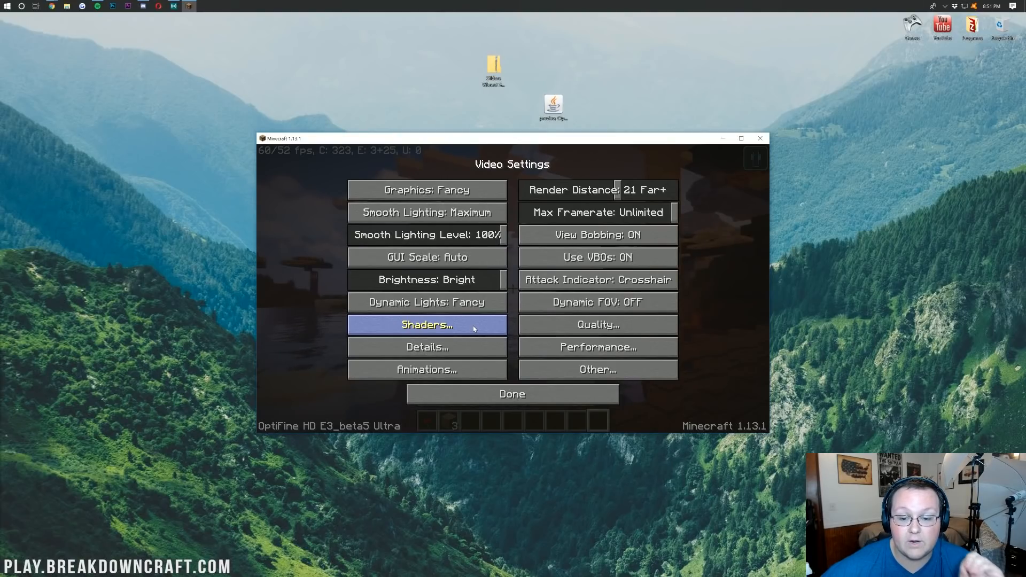
click(597, 325)
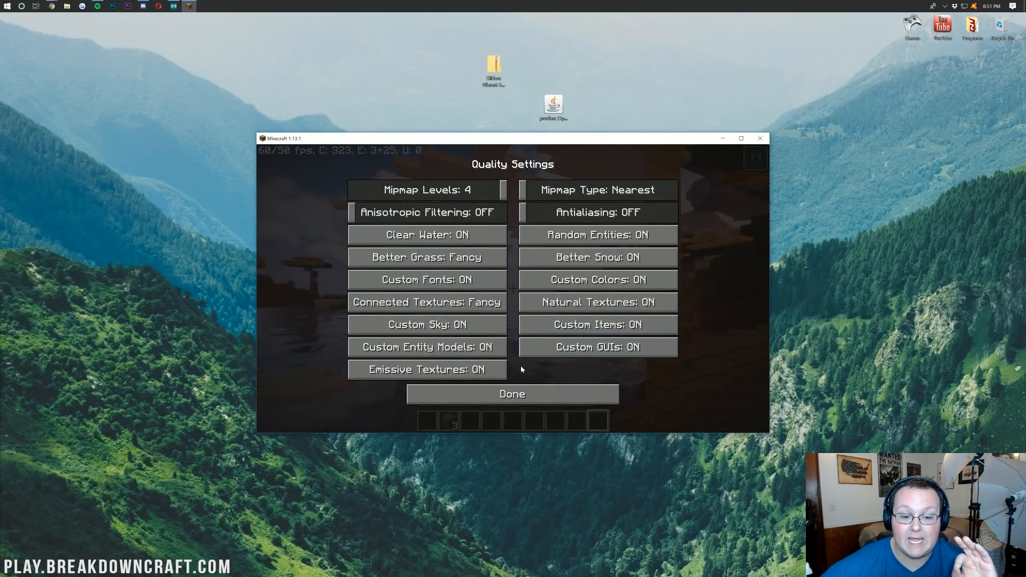
click(427, 324)
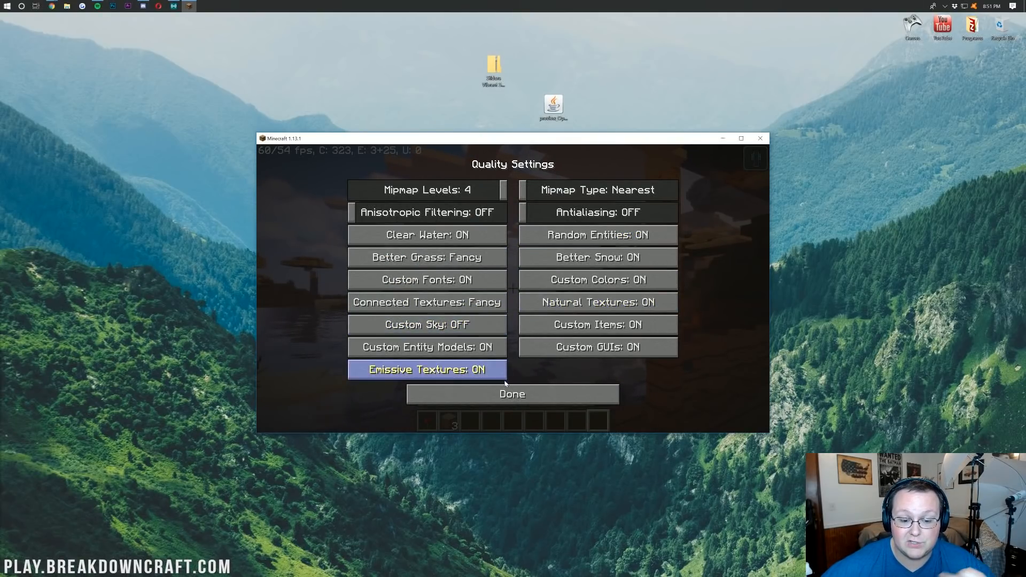
Step: Back out through Details and Options and resume playing in the shaded world
click(512, 393)
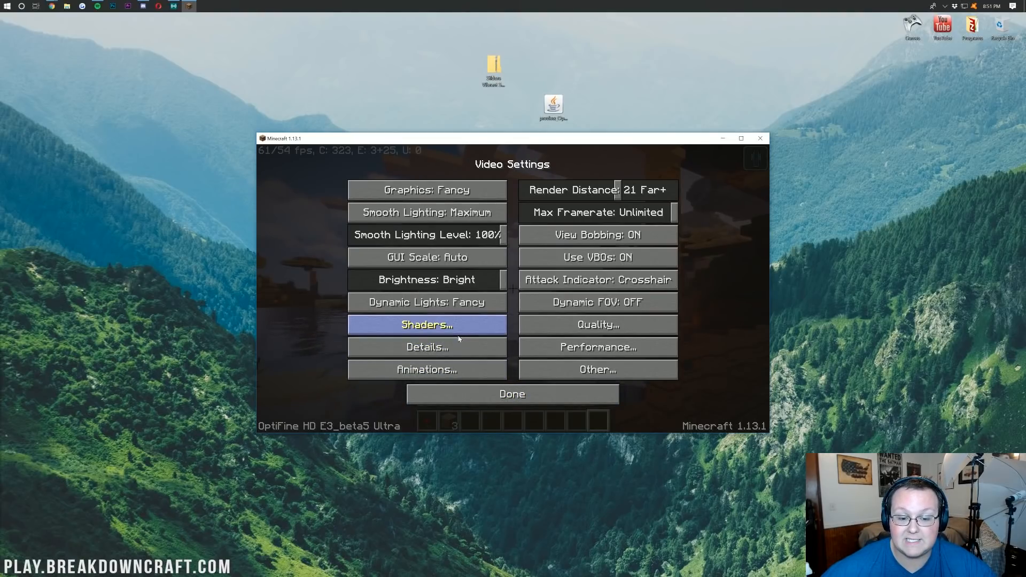
click(427, 346)
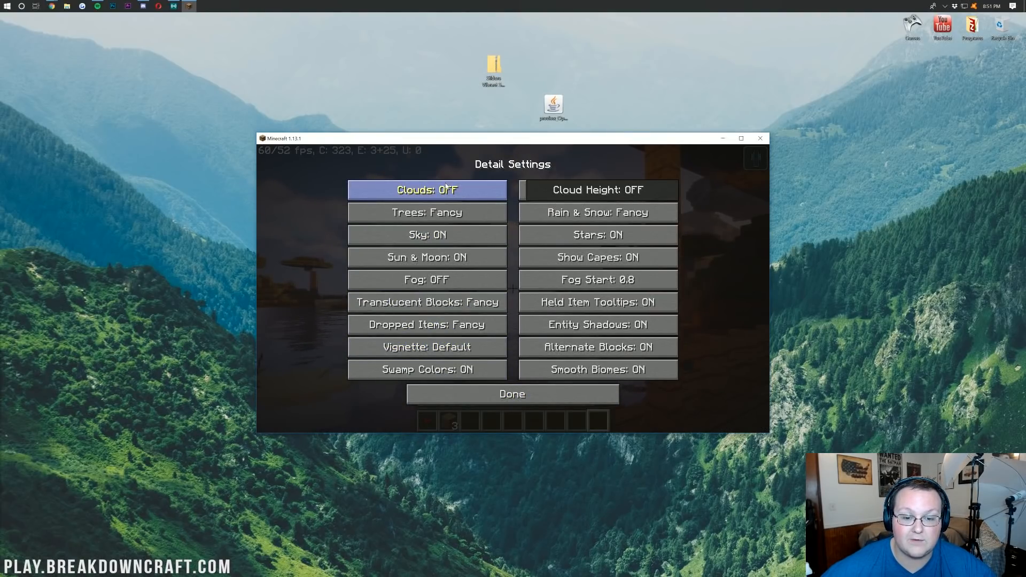
click(512, 393)
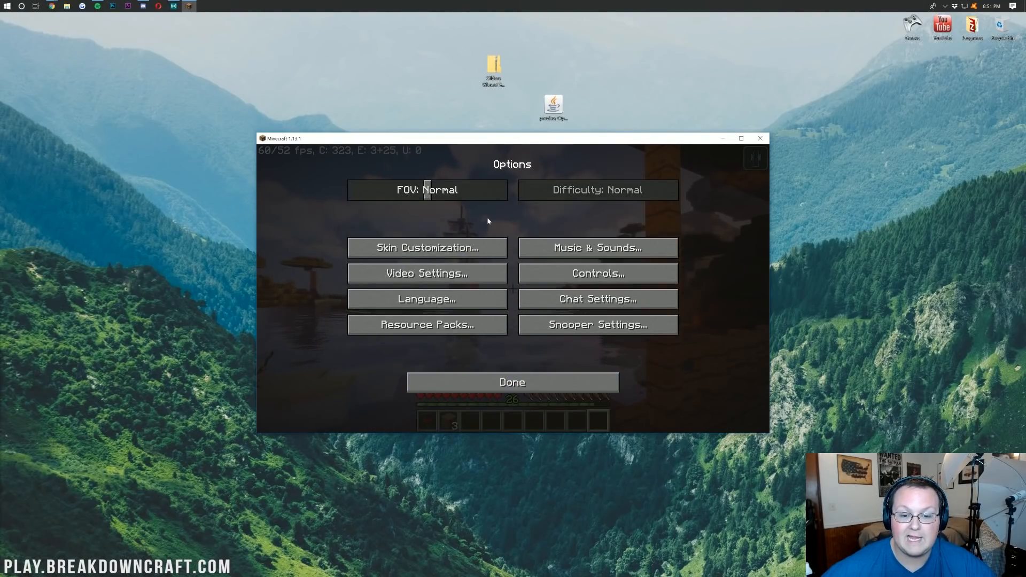
click(512, 383)
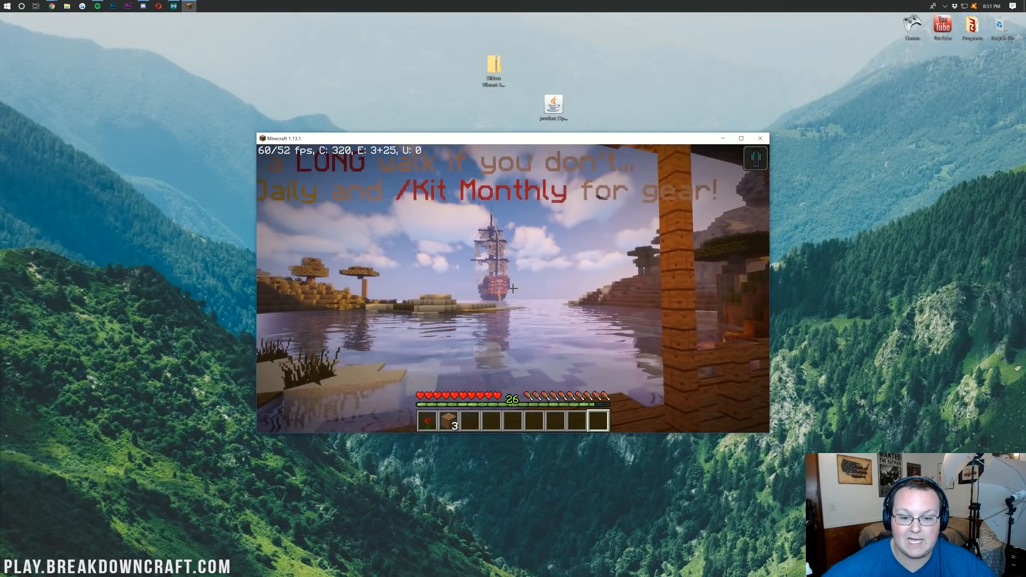